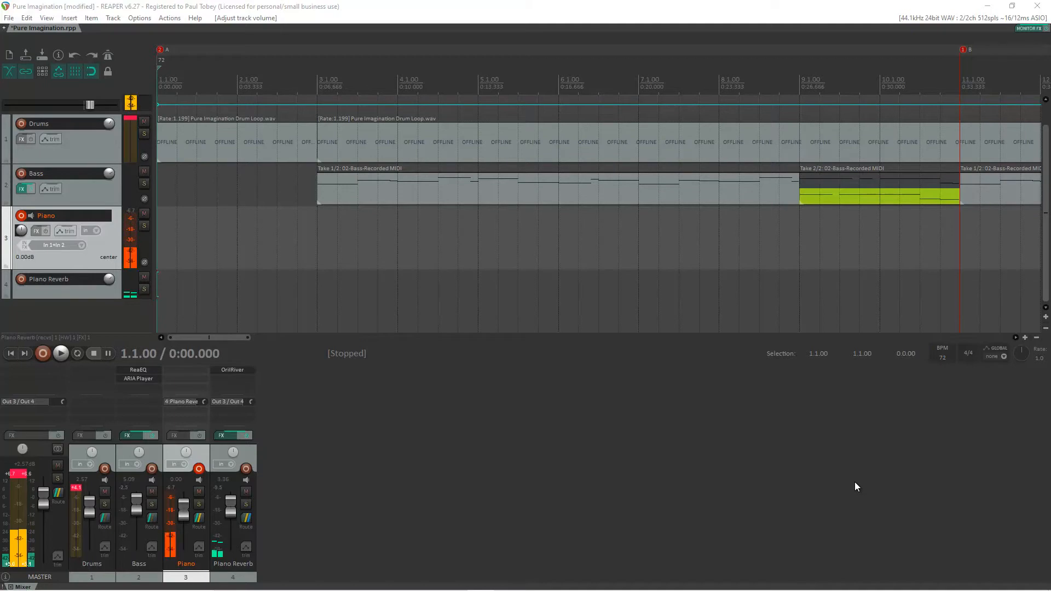
mouse_move(51, 139)
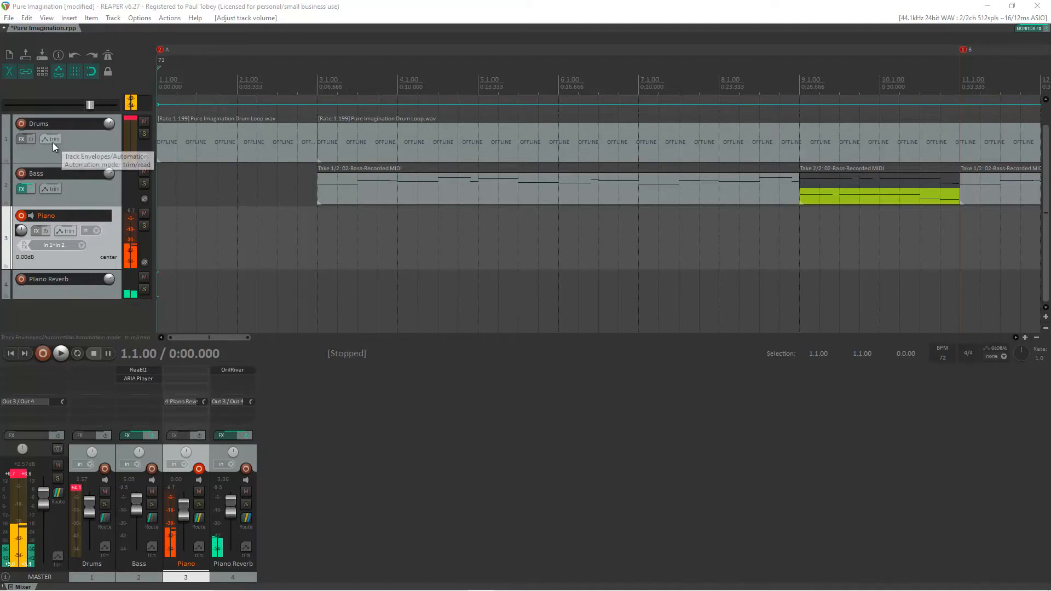
mouse_move(80, 245)
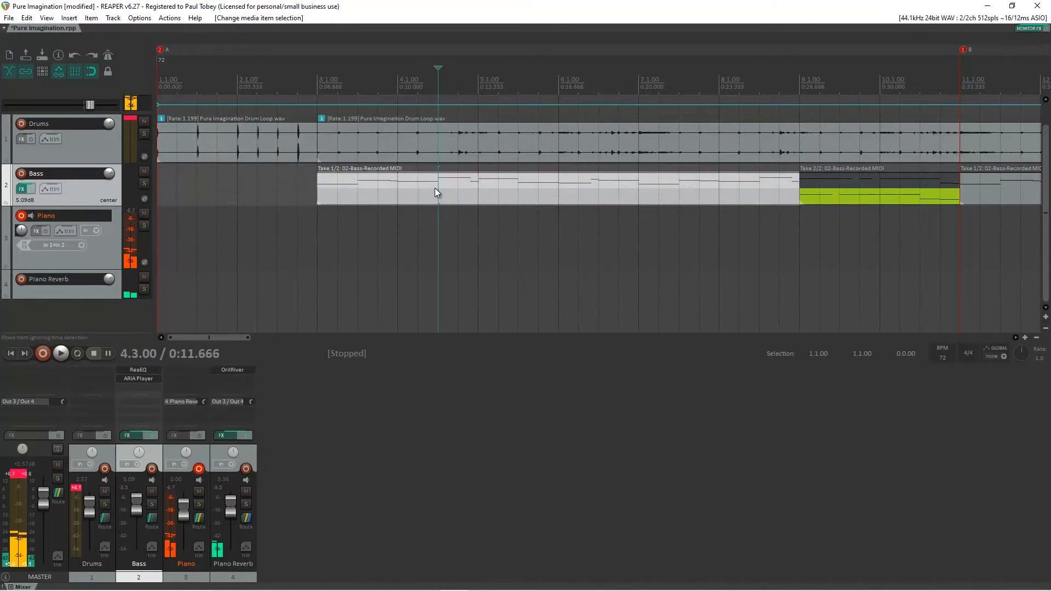
mouse_move(239, 163)
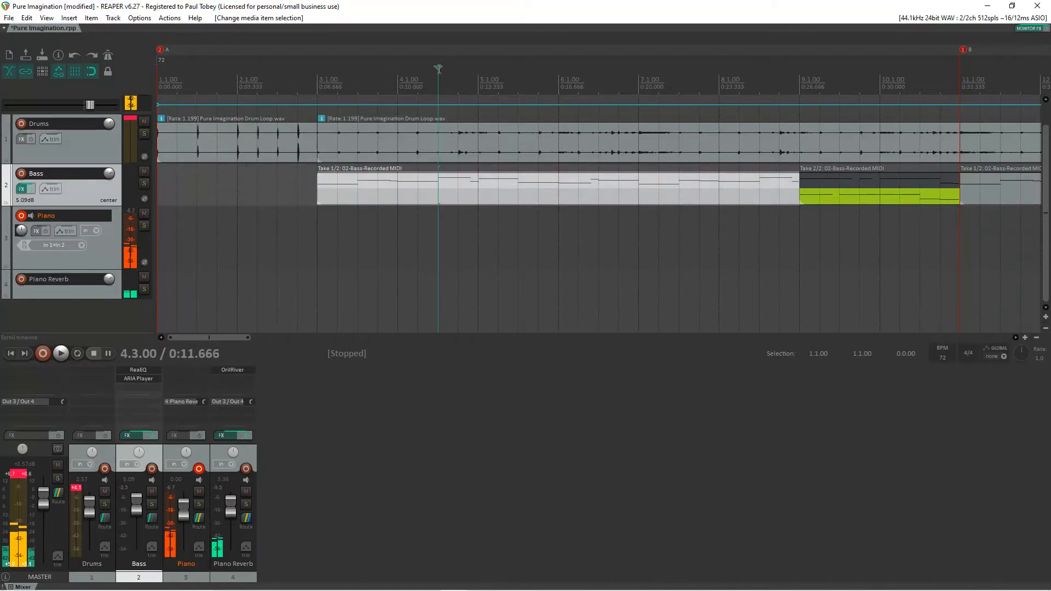
mouse_move(11, 353)
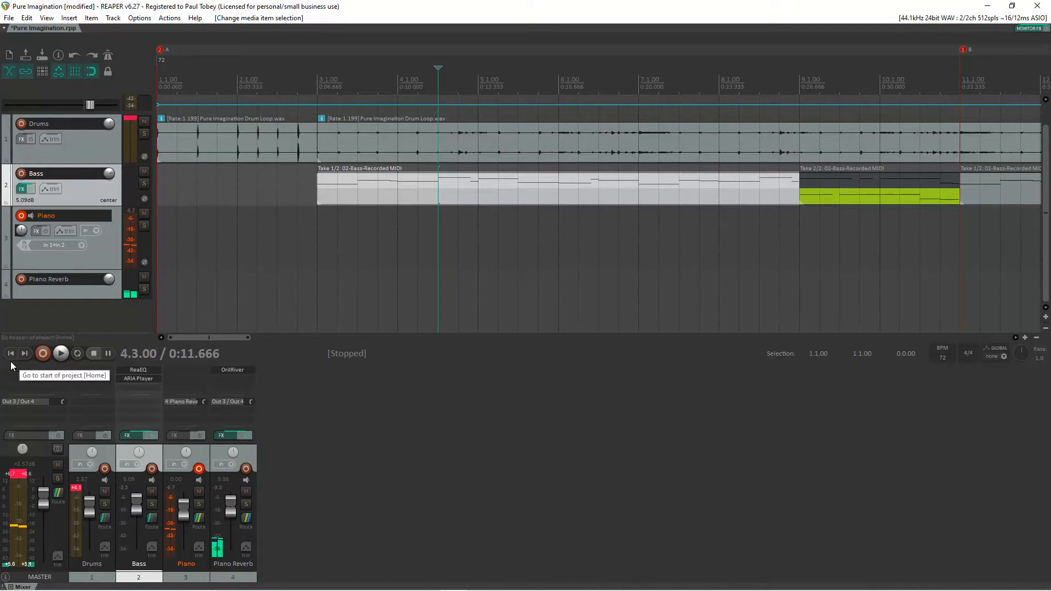
- Jump the edit cursor back to the start of the Pure Imagination project
left_click(11, 354)
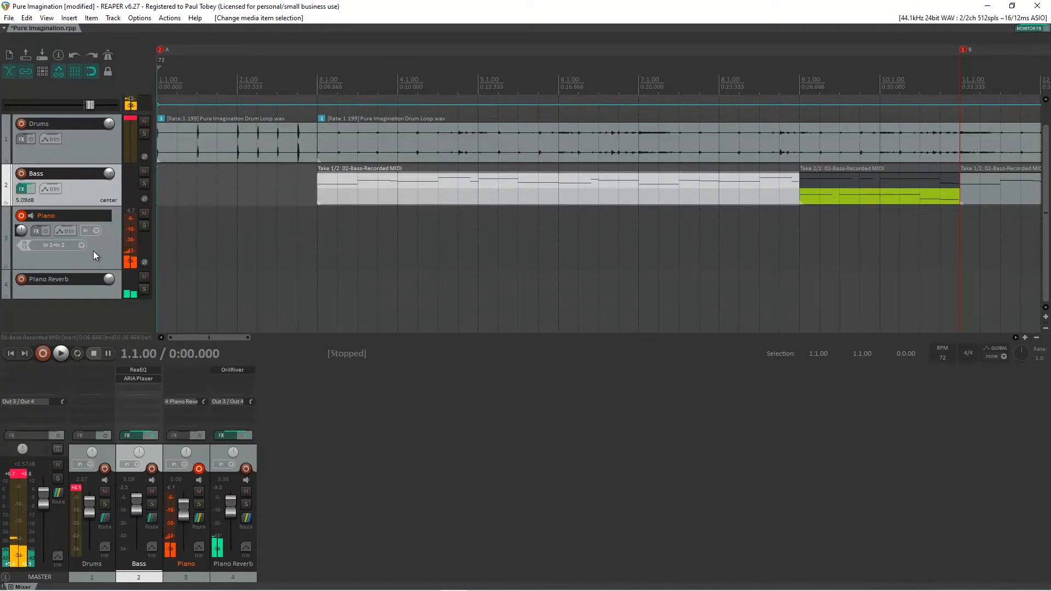
left_click(67, 215)
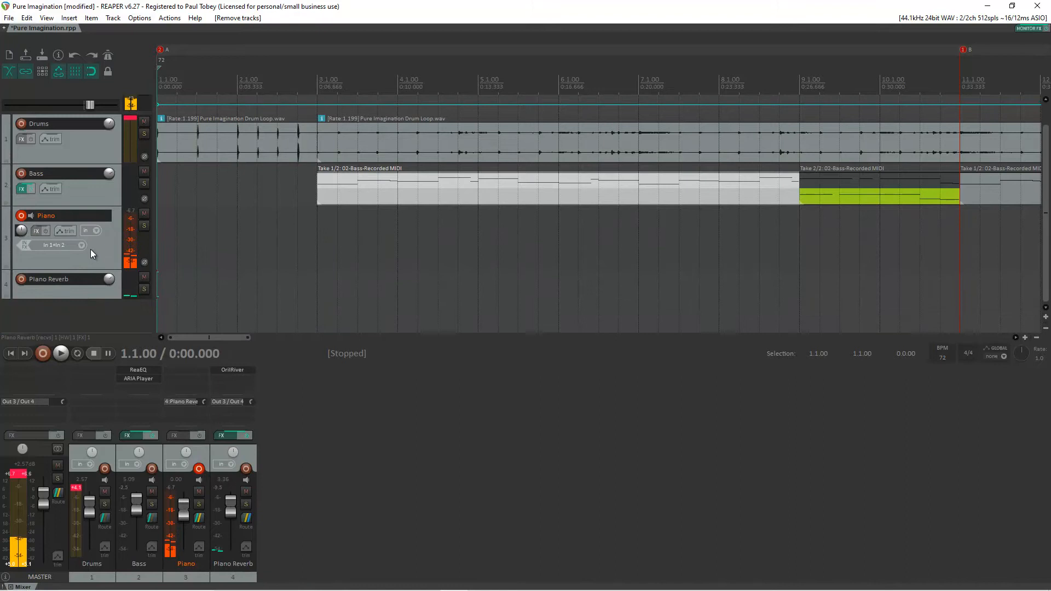
double_click(45, 216)
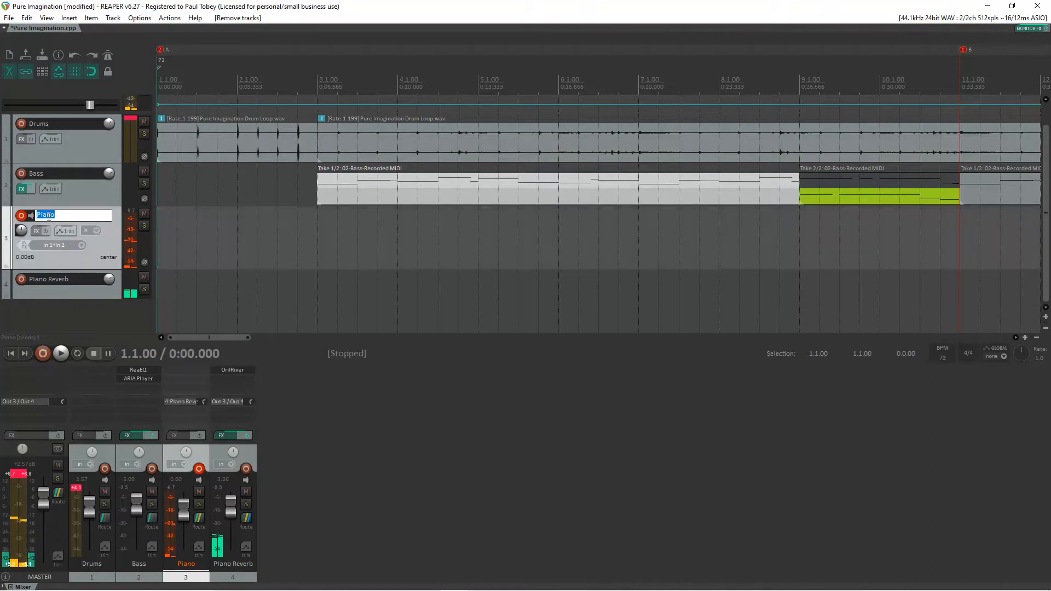
type("P")
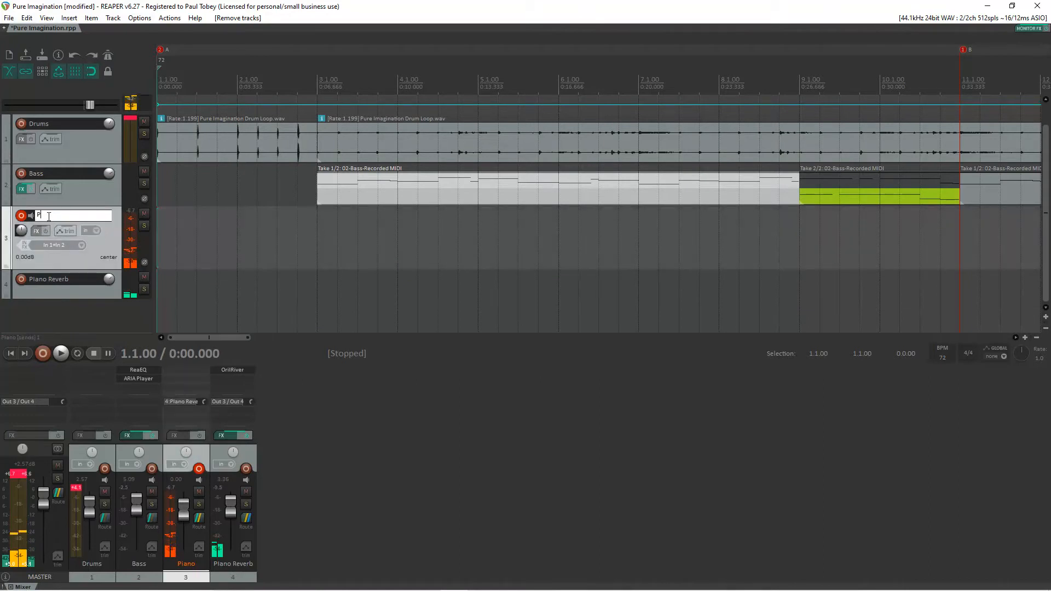
type("iano")
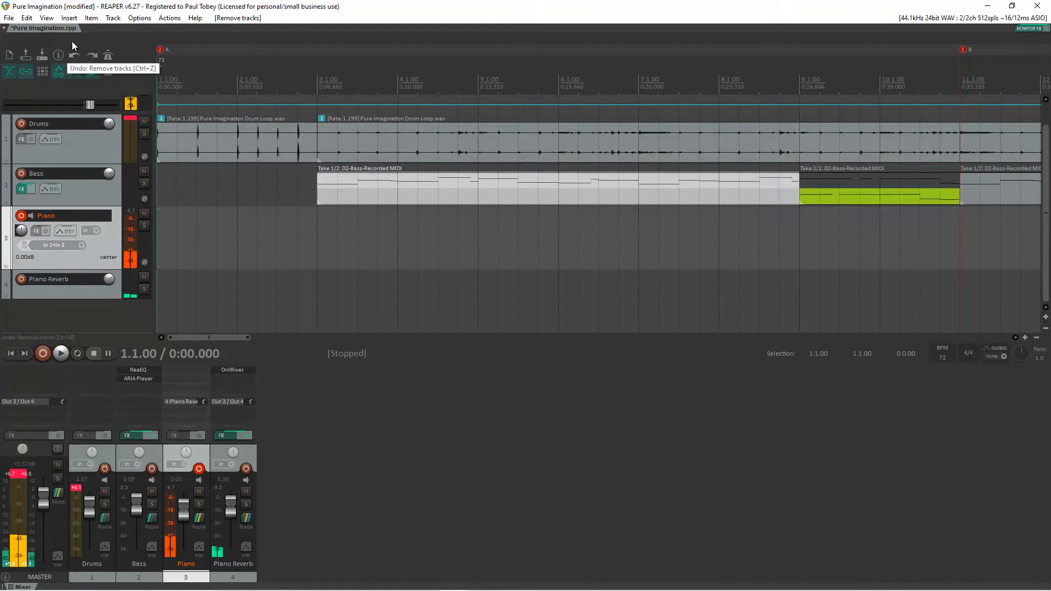
left_click(46, 17)
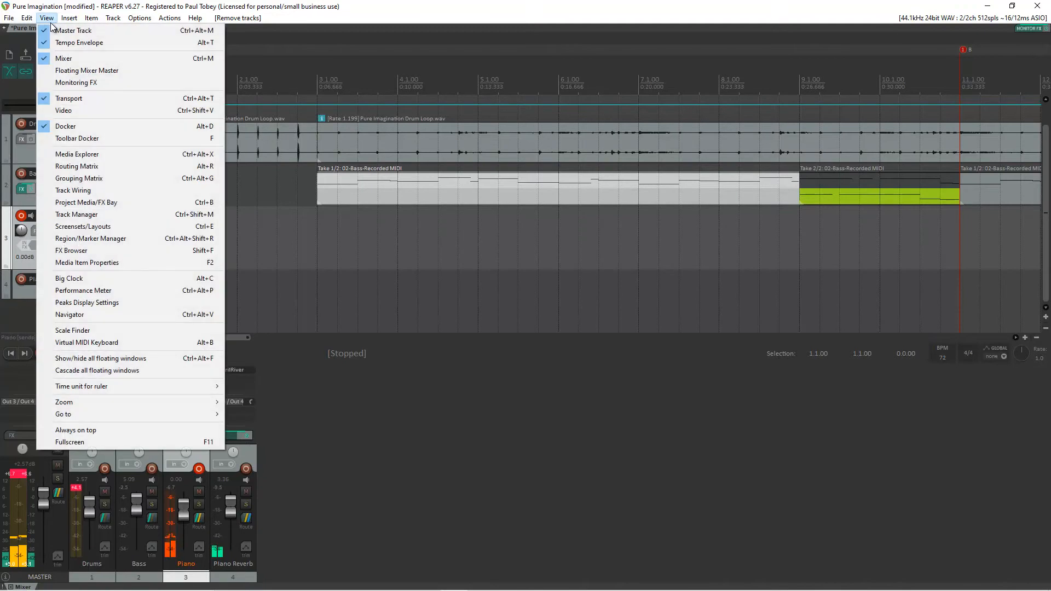
mouse_move(85, 98)
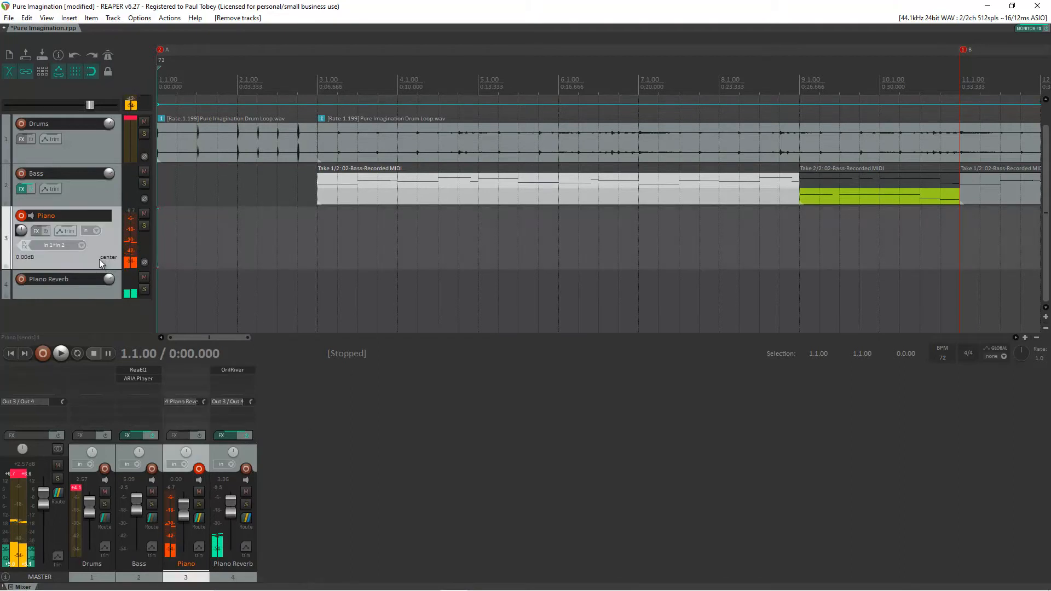
- Set the Piano track's record input to stereo In 1 / In 2 and bring up the audio device settings
left_click(48, 244)
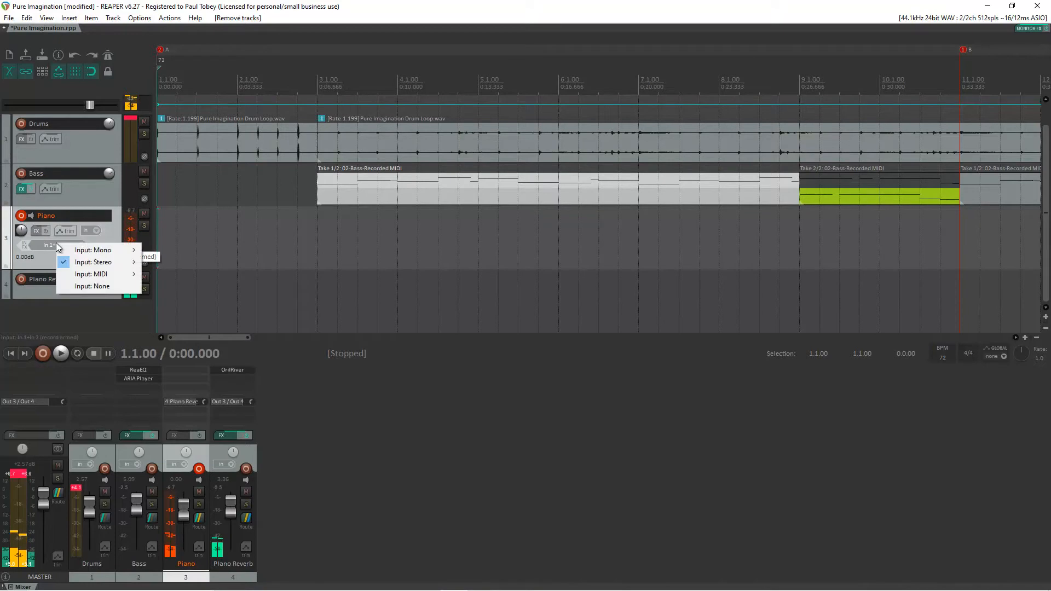
mouse_move(94, 262)
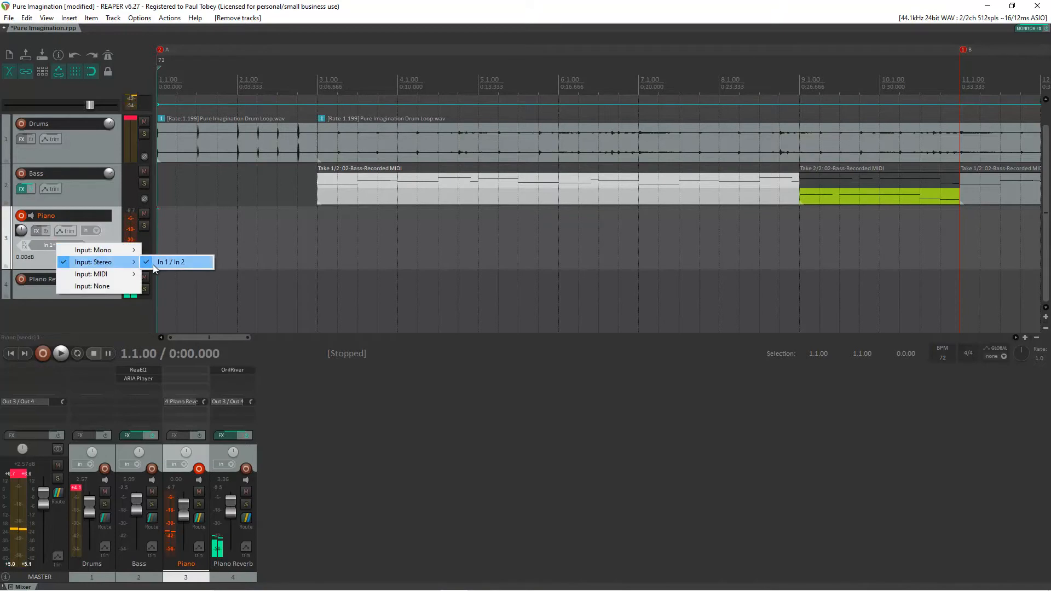
left_click(171, 262)
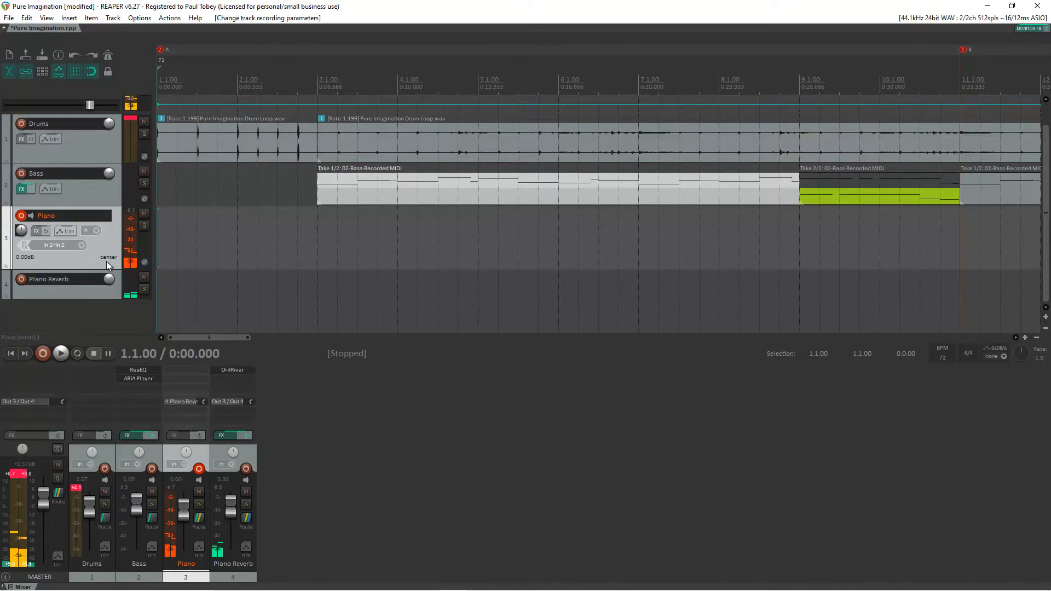
mouse_move(53, 248)
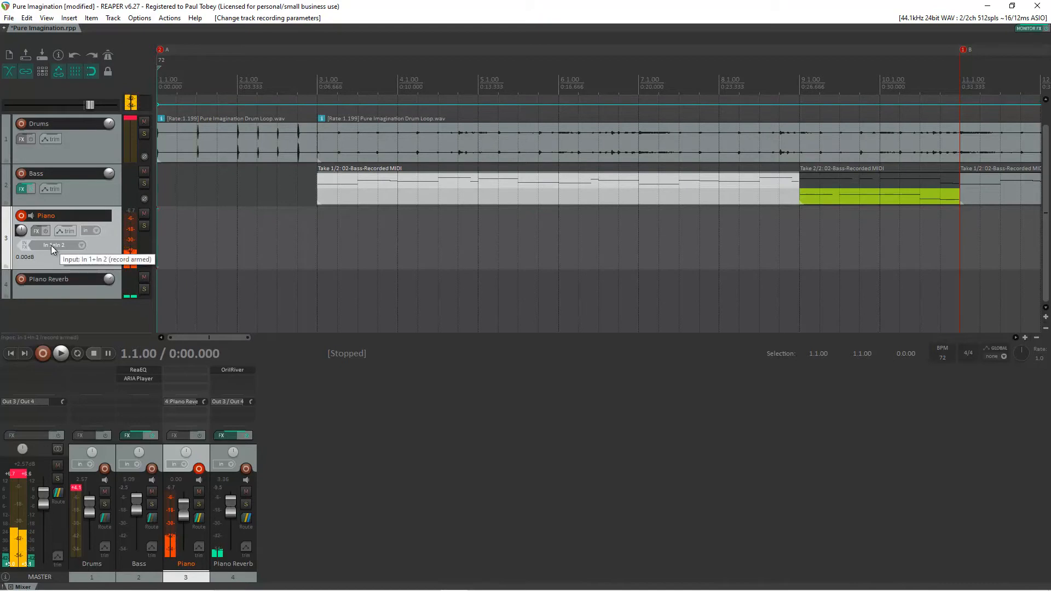
left_click(57, 244)
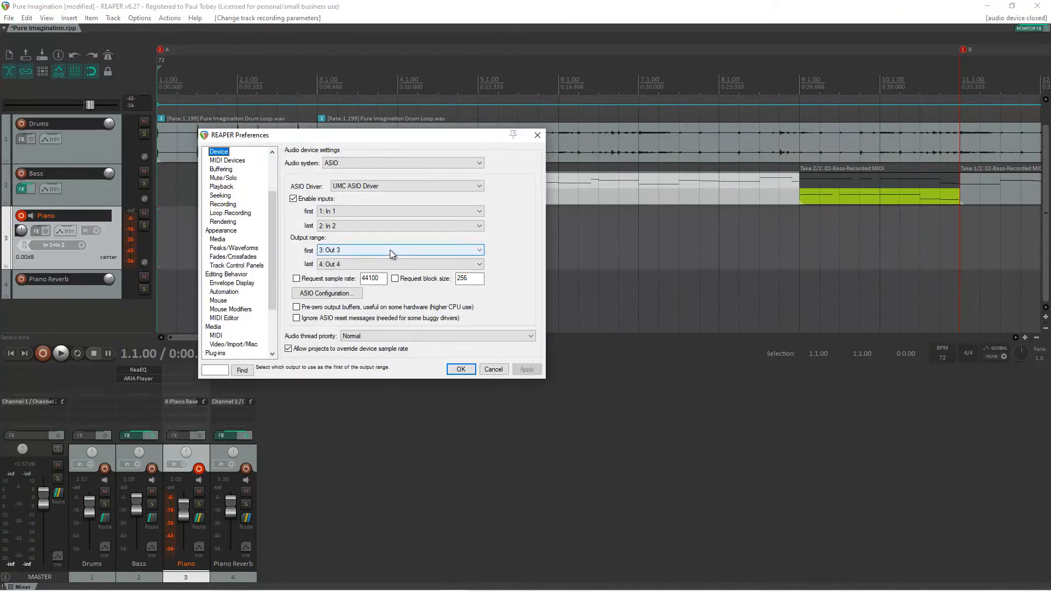
- Confirm device inputs In 1–In 2 and outputs Out 3–Out 4, then accept the settings
left_click(399, 210)
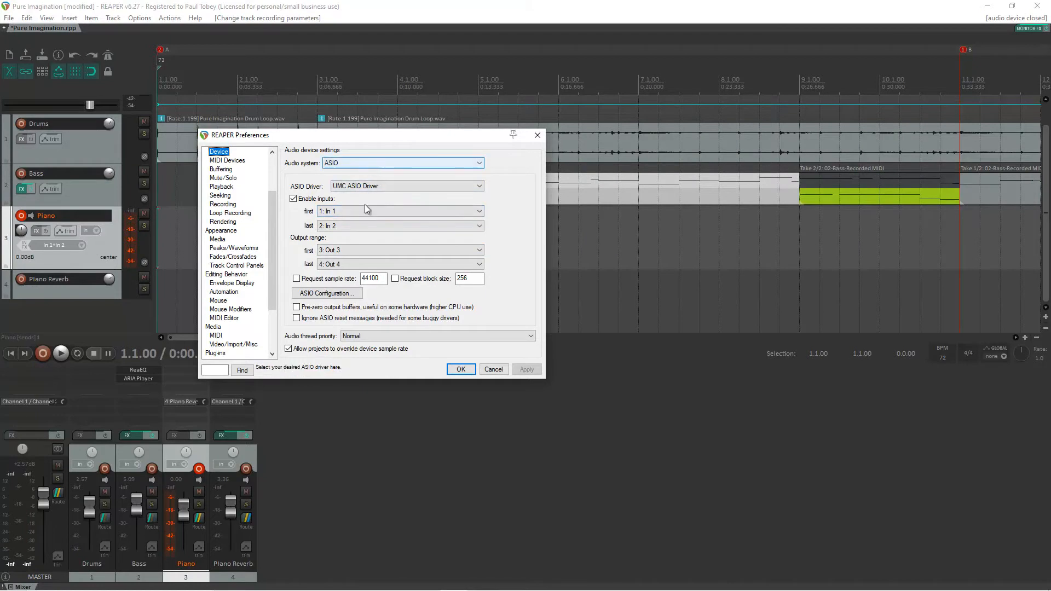
left_click(398, 211)
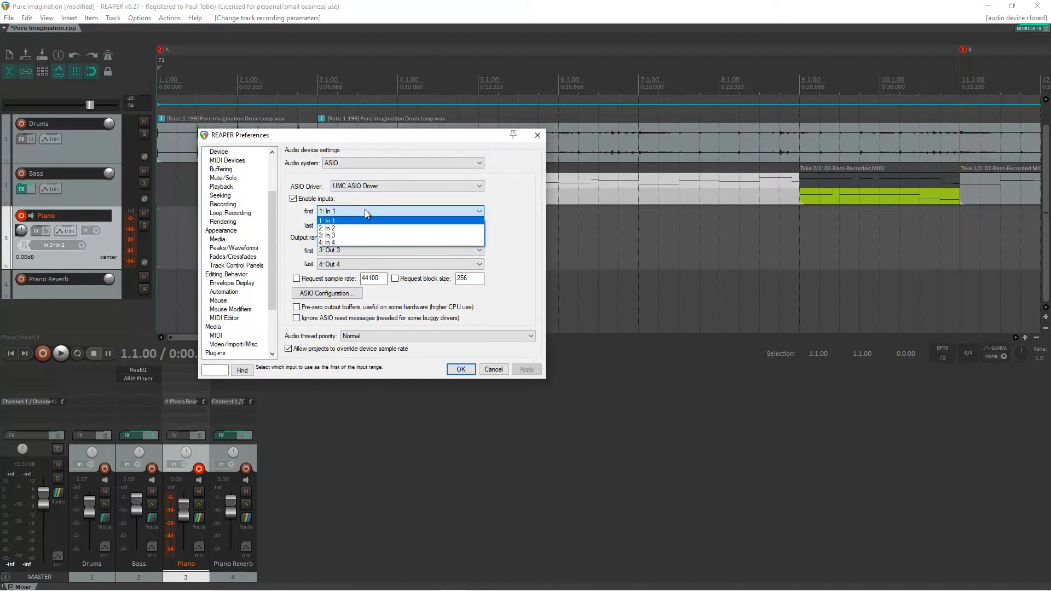
left_click(326, 228)
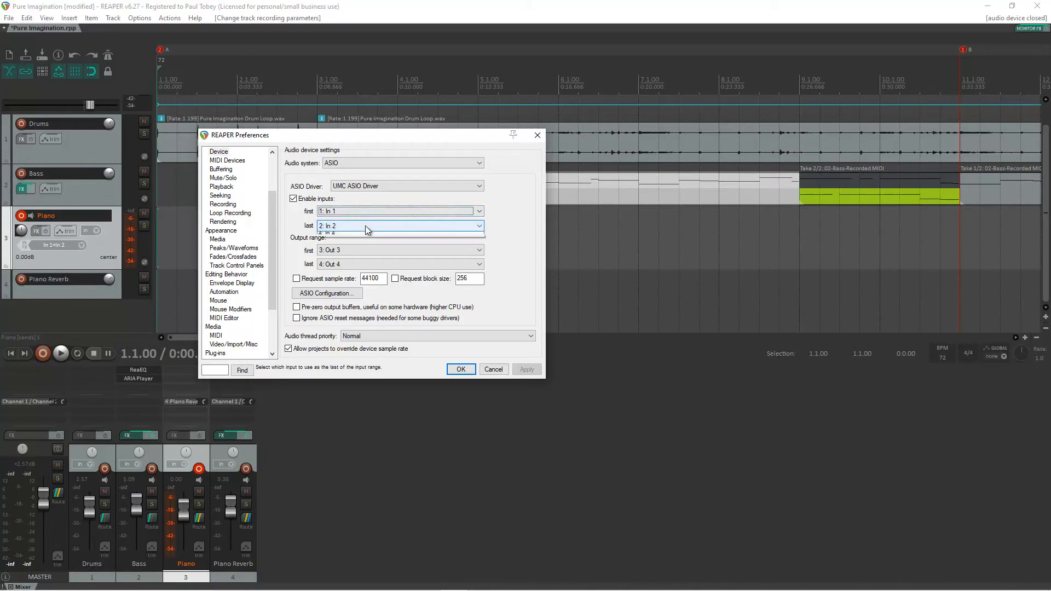
left_click(329, 226)
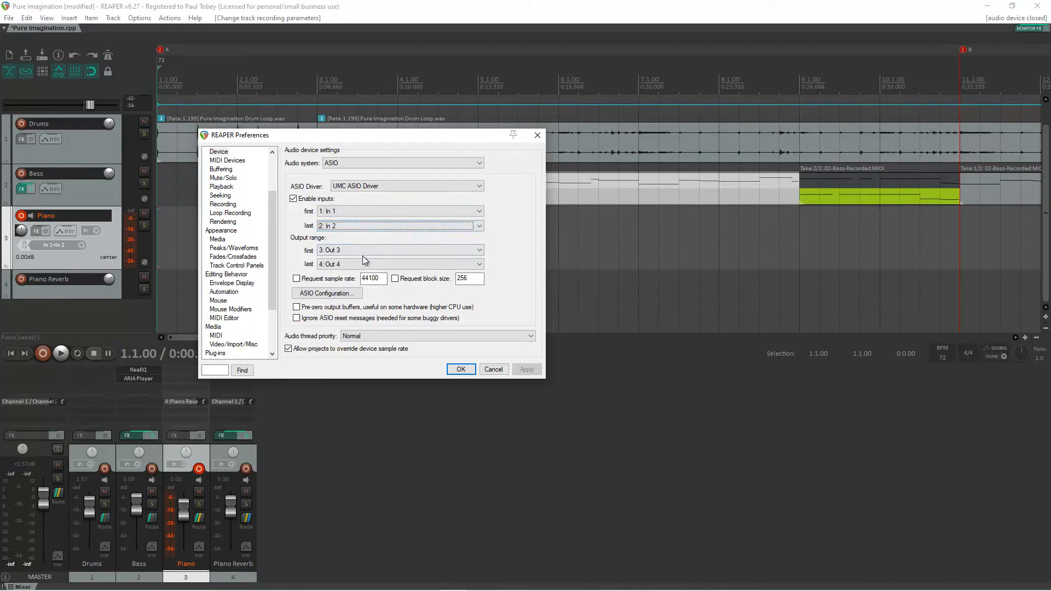
left_click(399, 249)
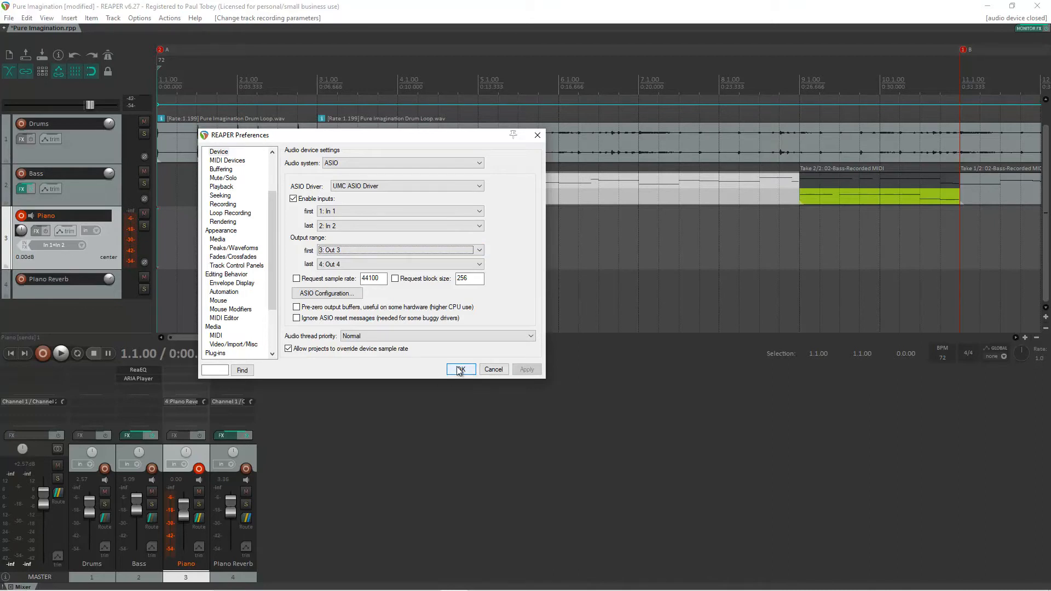
left_click(461, 369)
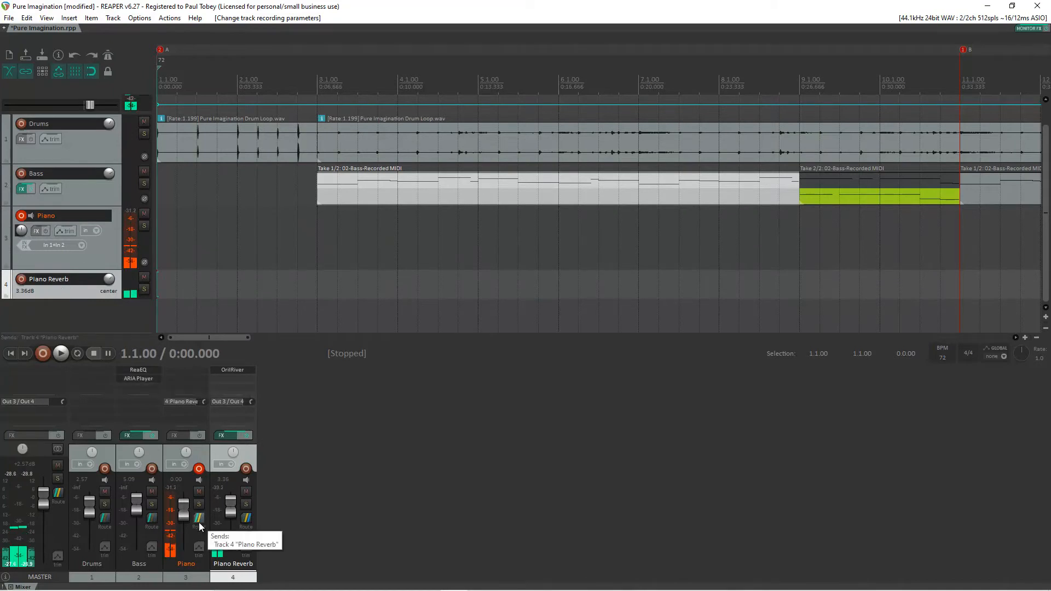
- Add a send from Piano to 4: Piano Reverb and fine-tune its send level
left_click(200, 527)
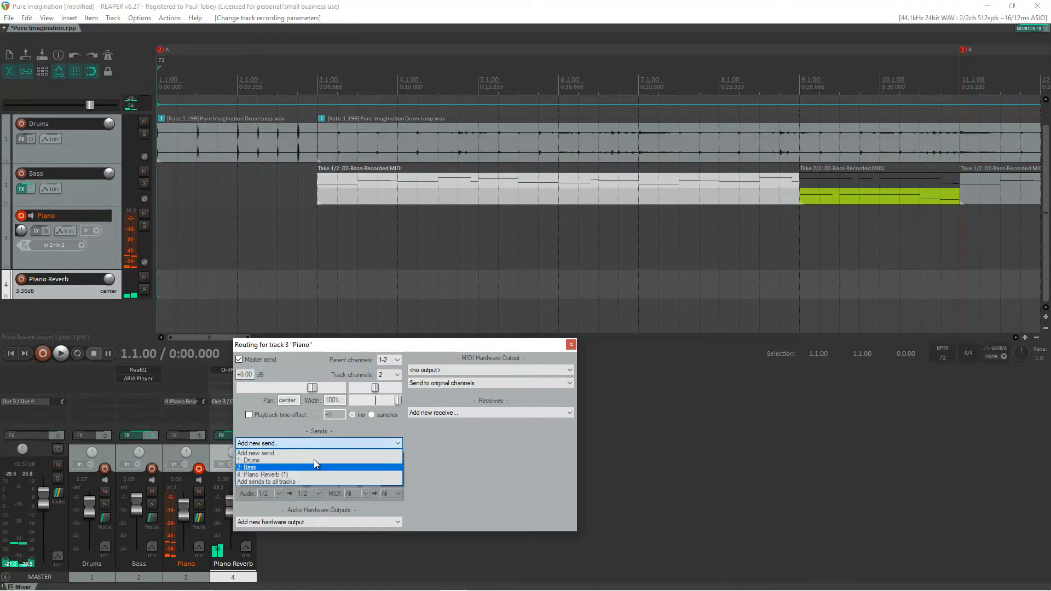
left_click(264, 474)
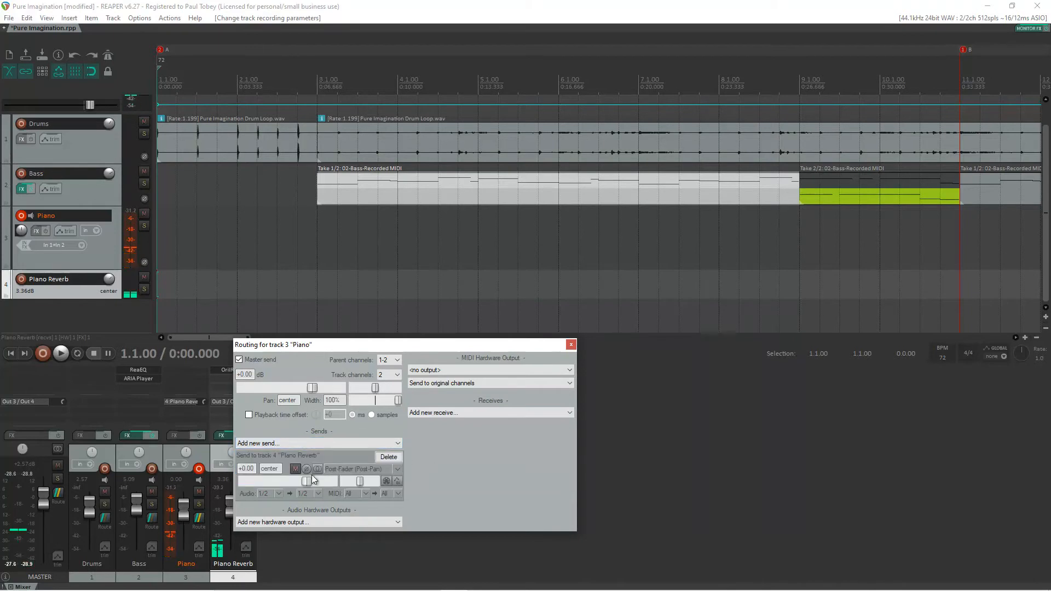
left_click_drag(315, 482, 305, 482)
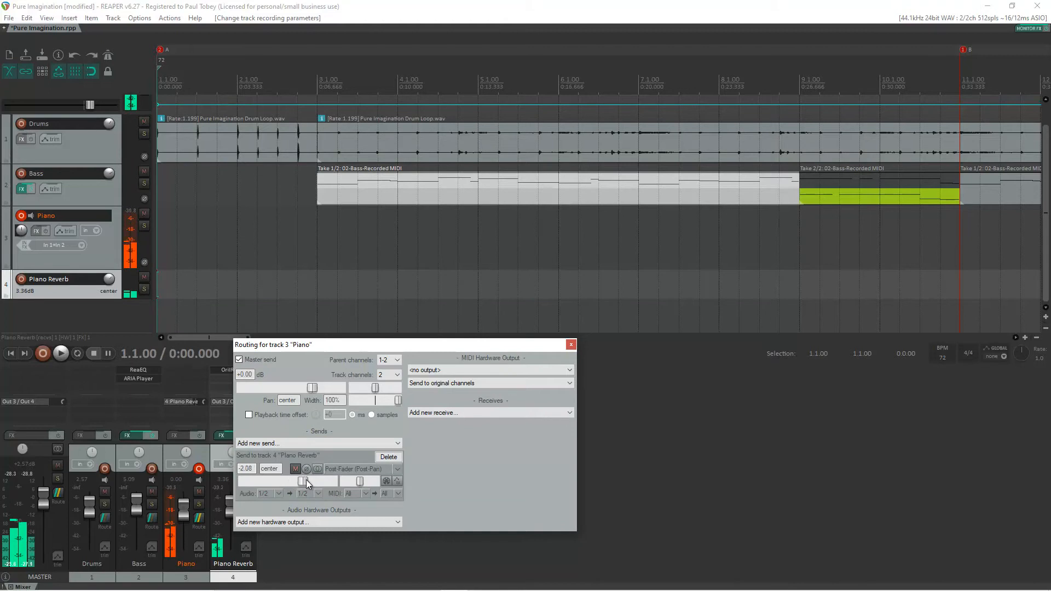
left_click_drag(305, 482, 310, 482)
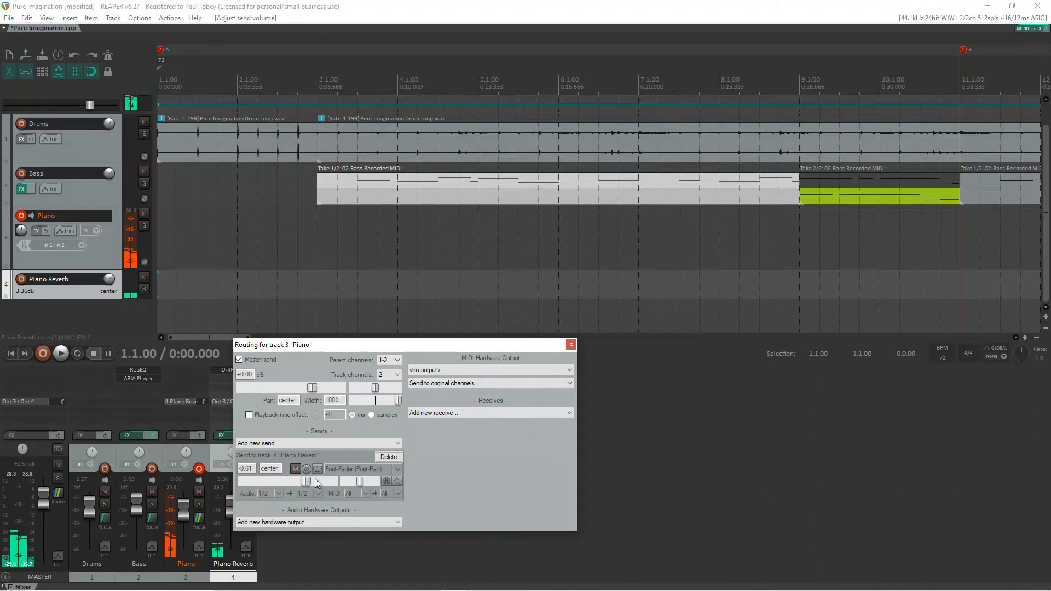
left_click_drag(318, 482, 310, 482)
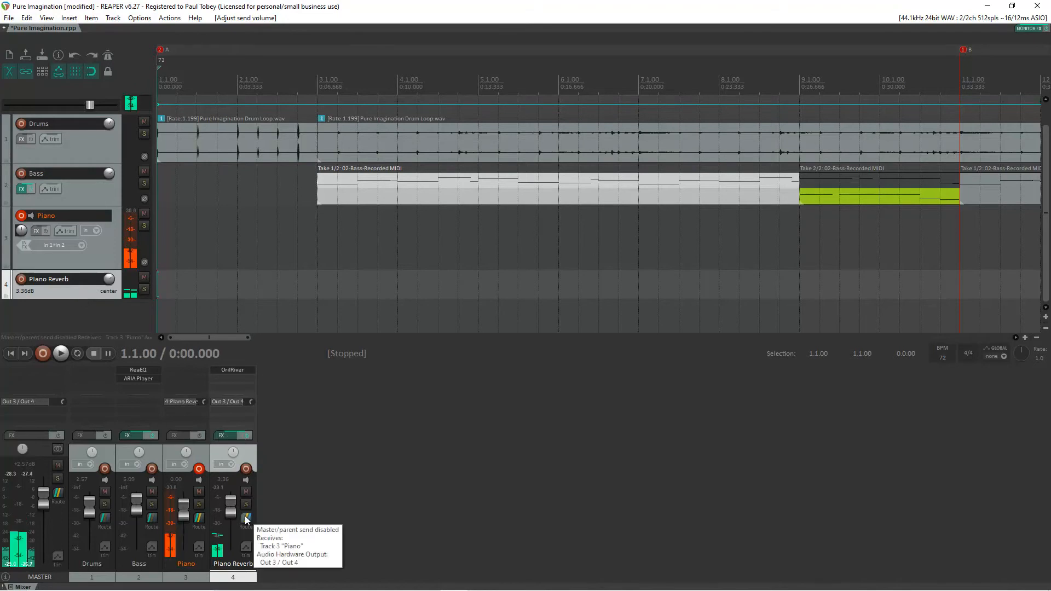
left_click(246, 518)
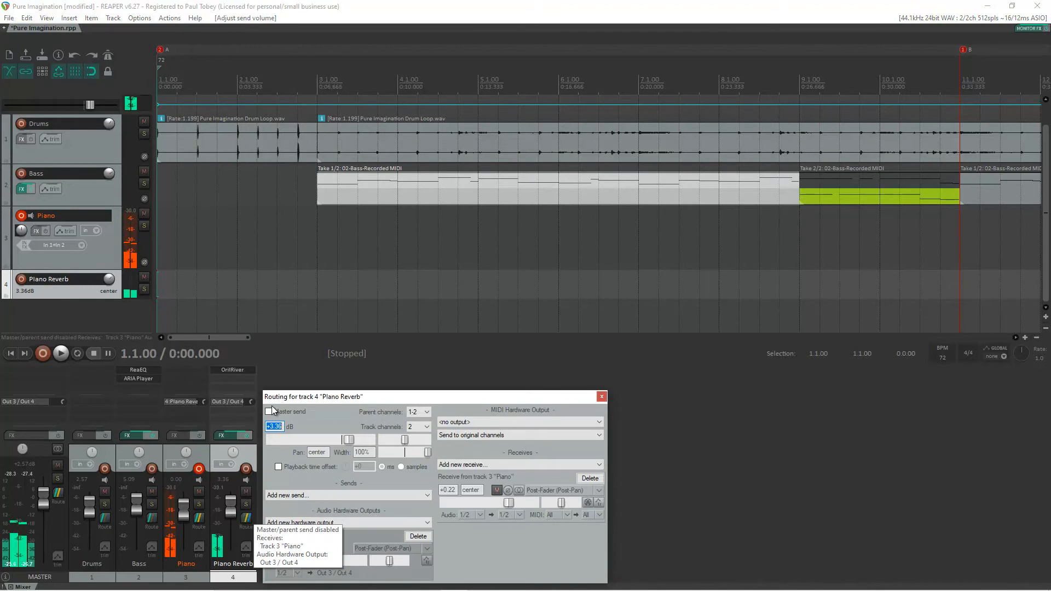
left_click(268, 411)
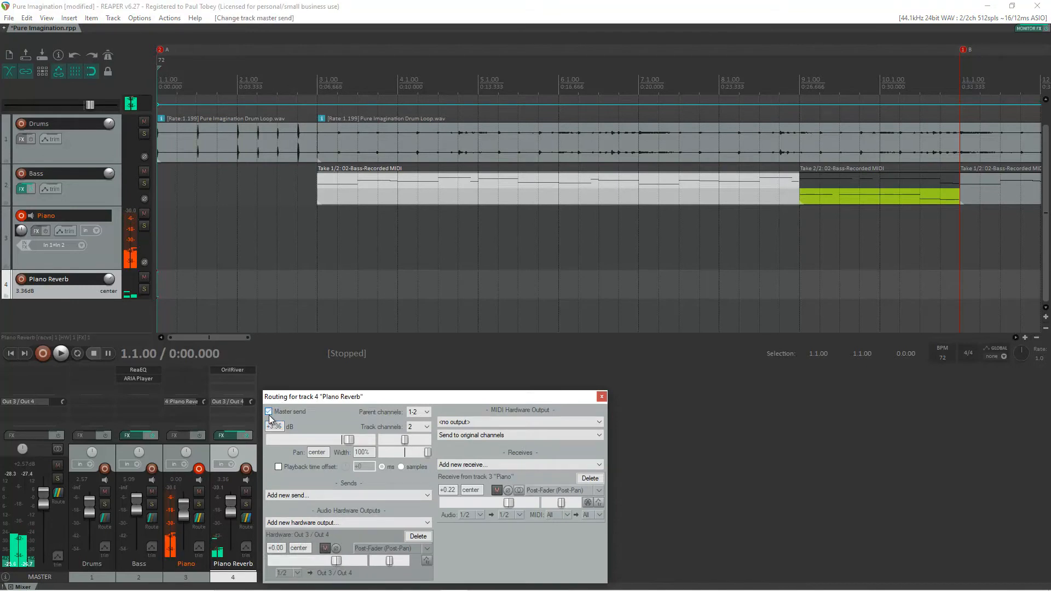
left_click(268, 412)
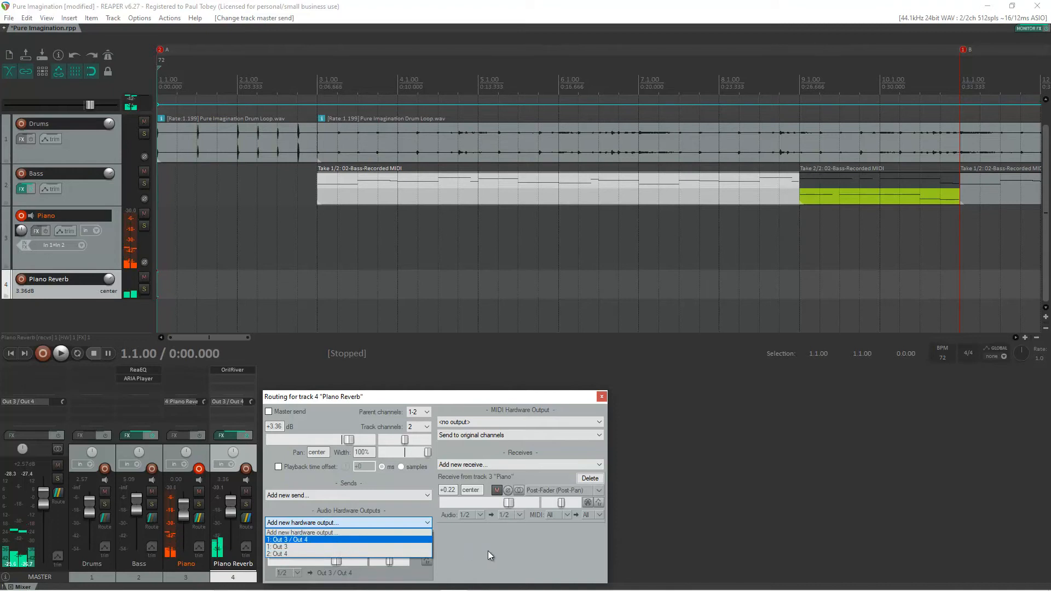
left_click(288, 540)
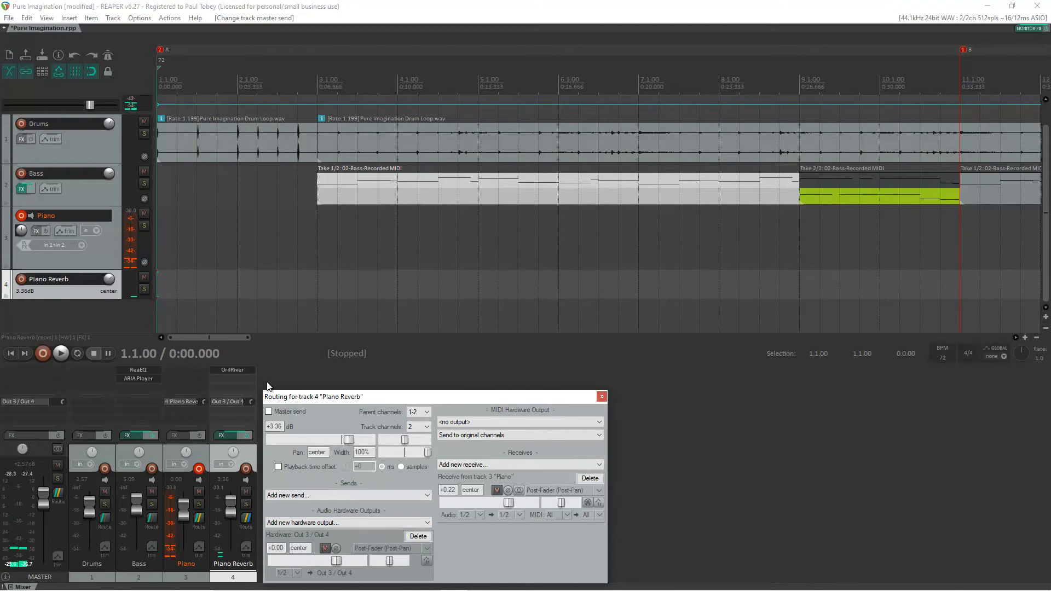
left_click(601, 396)
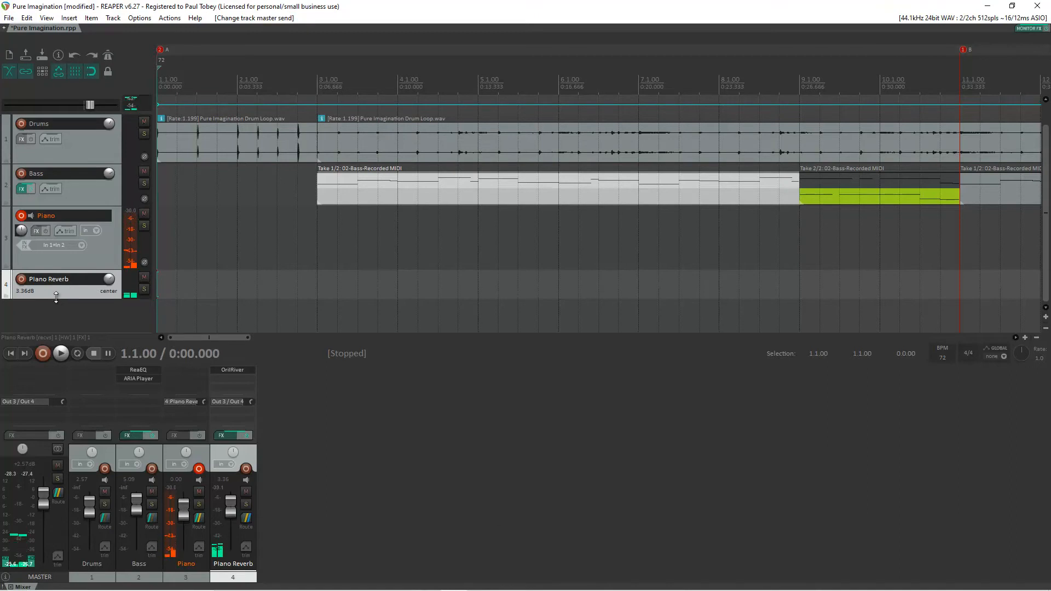
- Load the Piano Hall preset on Piano Reverb's OrilRiver reverb
left_click(23, 294)
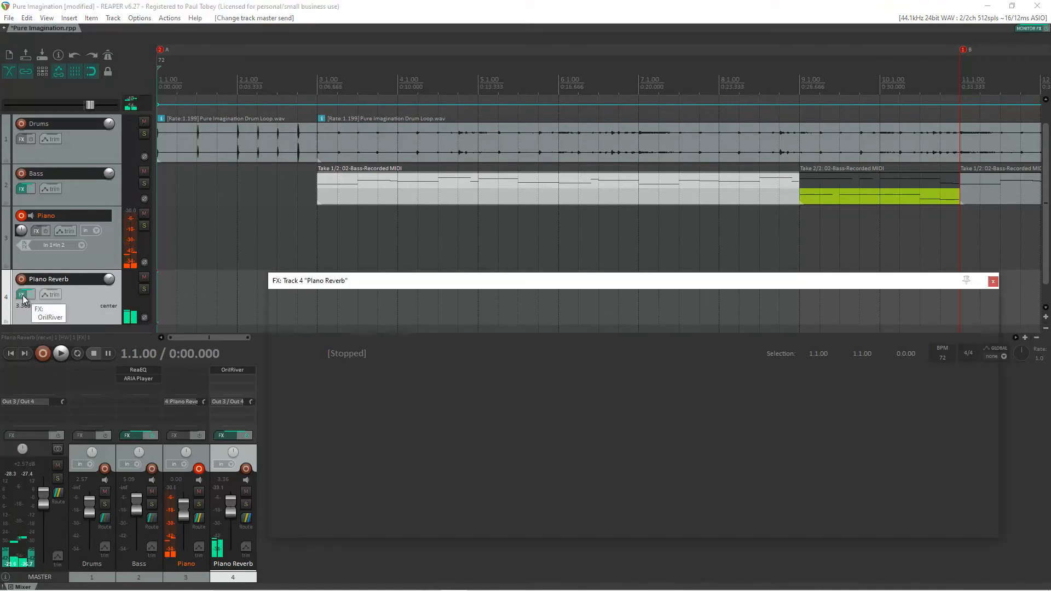
left_click(25, 295)
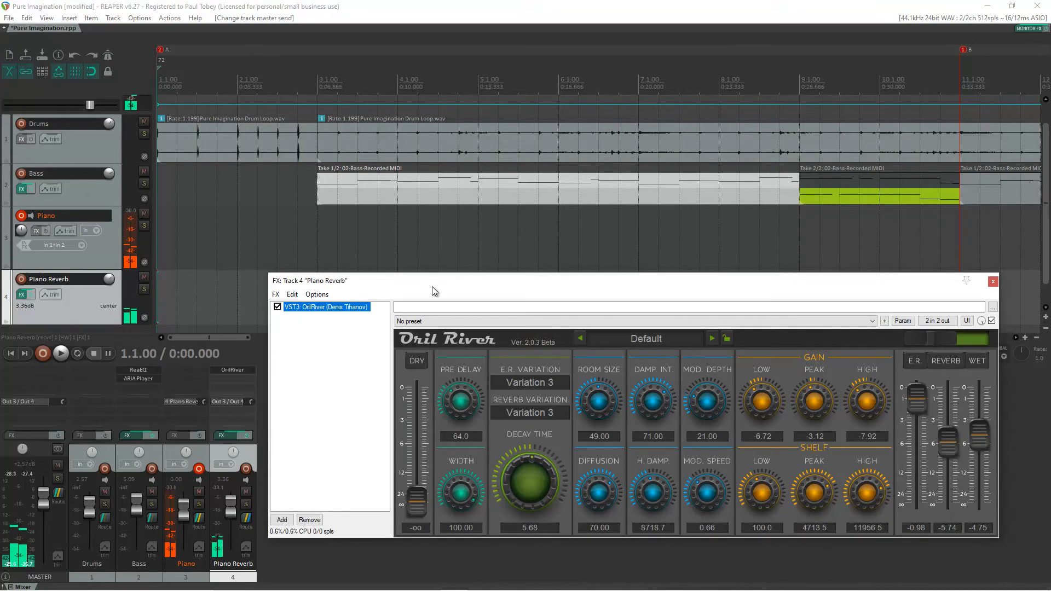
left_click(326, 306)
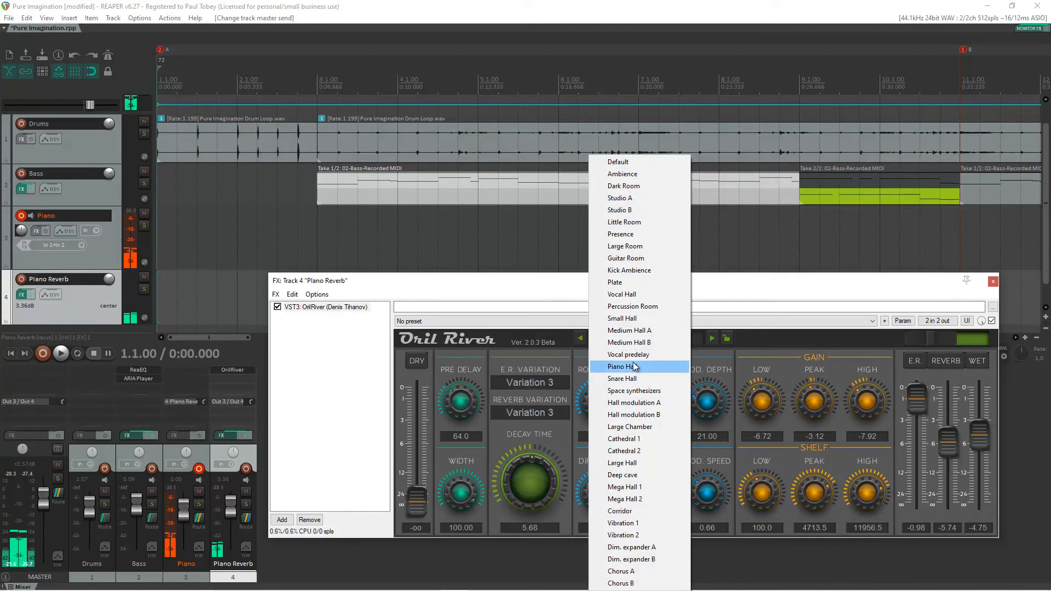
mouse_move(635, 377)
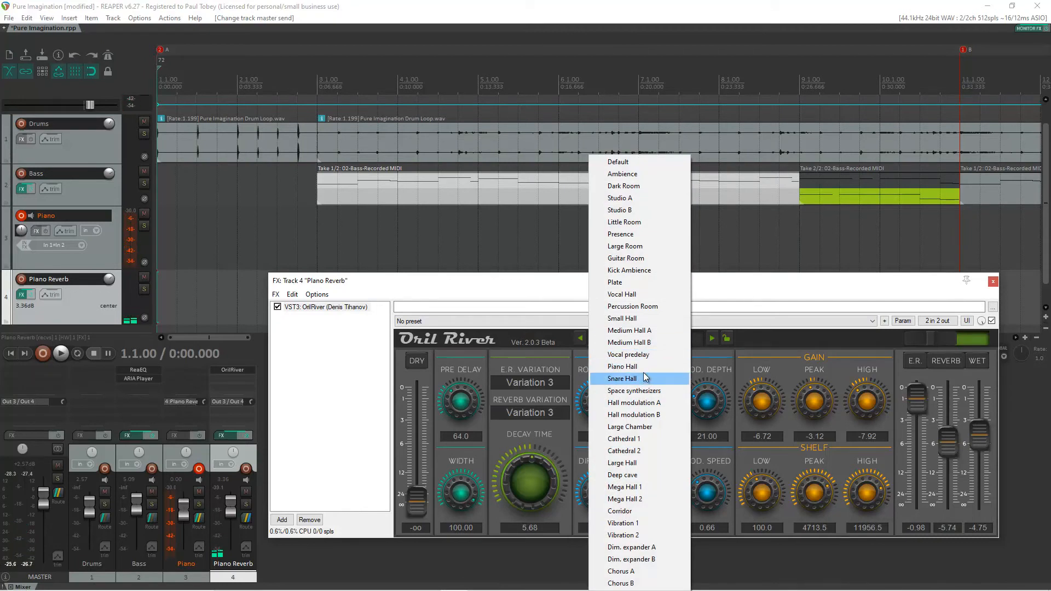
left_click(621, 366)
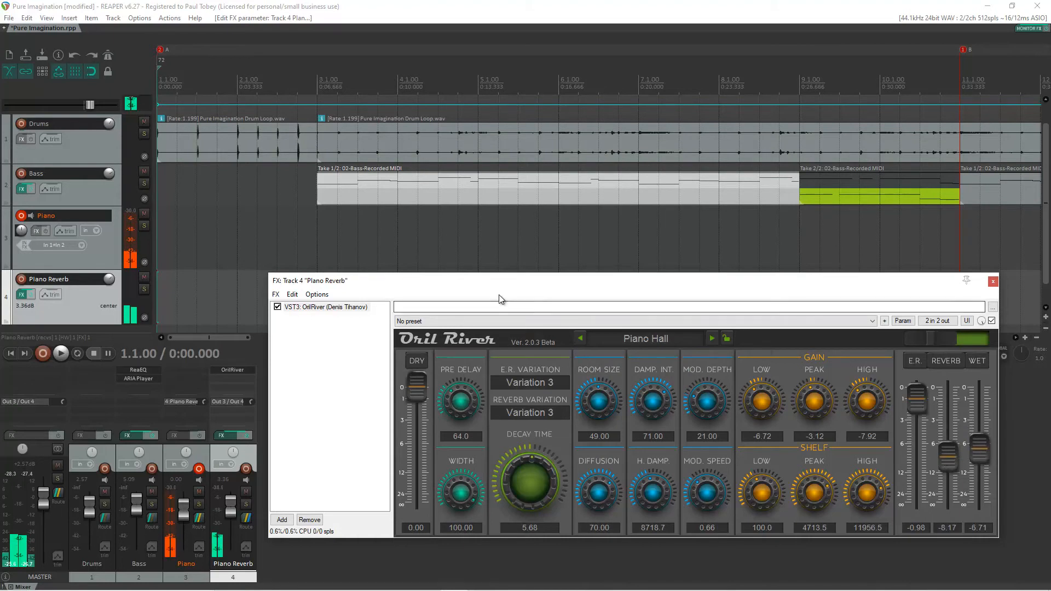
- Pull OrilRiver's DRY level down to -inf and close the effect window
left_click_drag(416, 384, 416, 469)
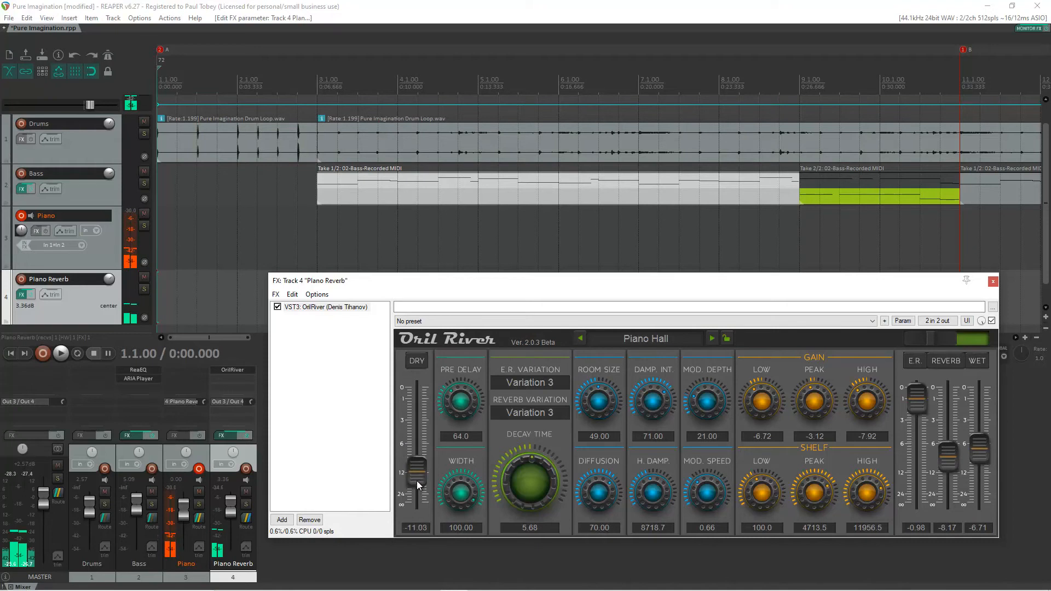
left_click_drag(417, 469, 417, 506)
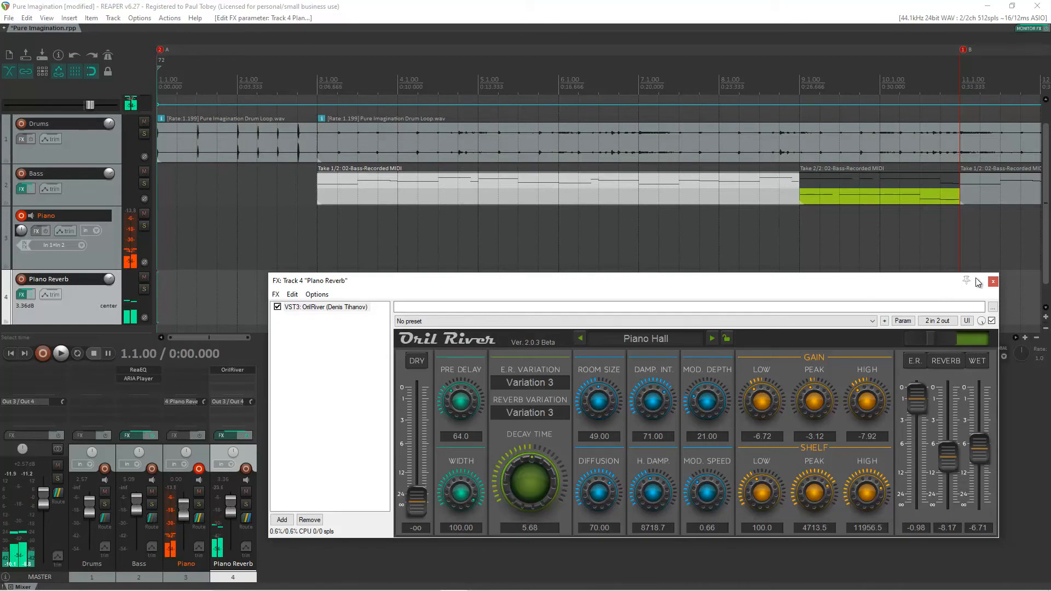
left_click(992, 282)
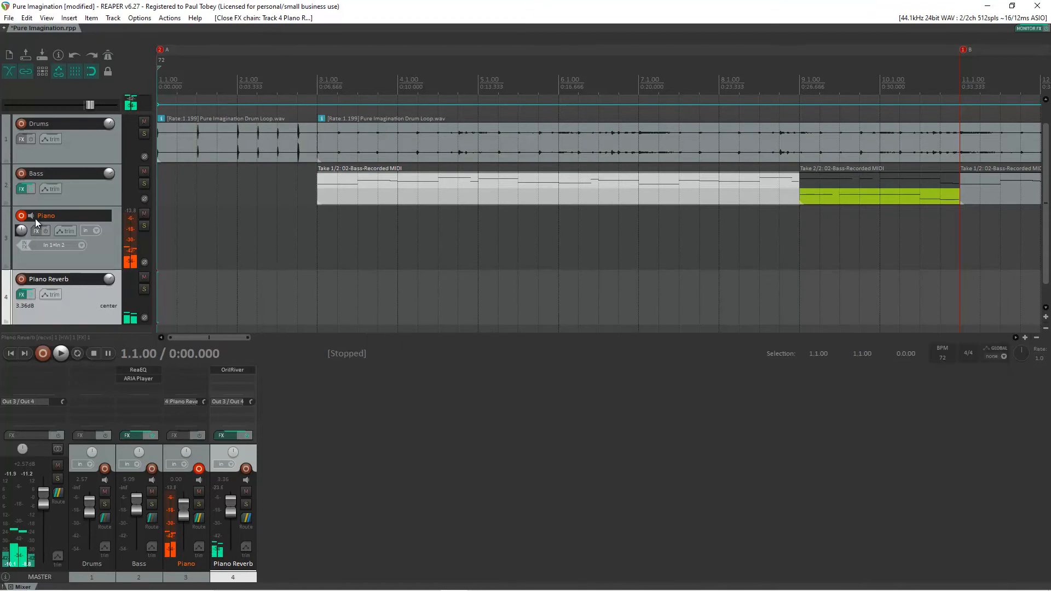
mouse_move(21, 282)
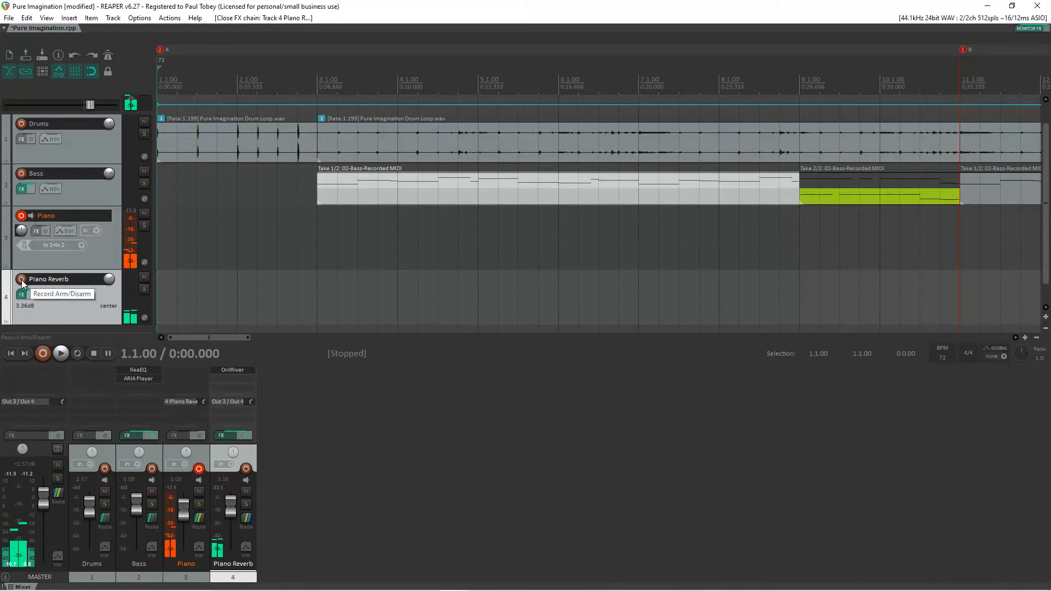
- Arm the Piano Reverb track for recording alongside Piano
left_click(22, 279)
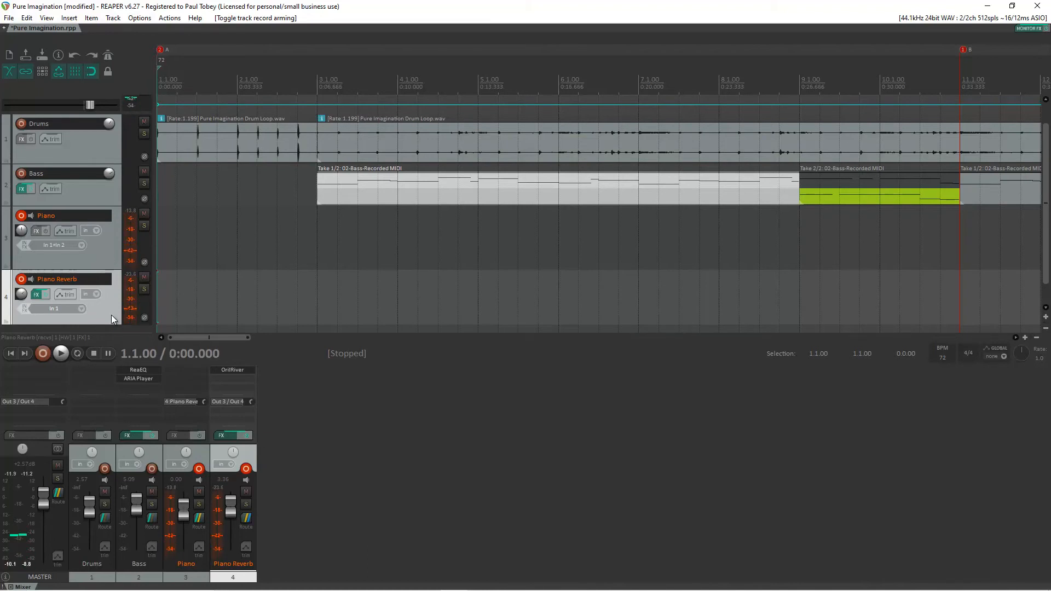
left_click(61, 354)
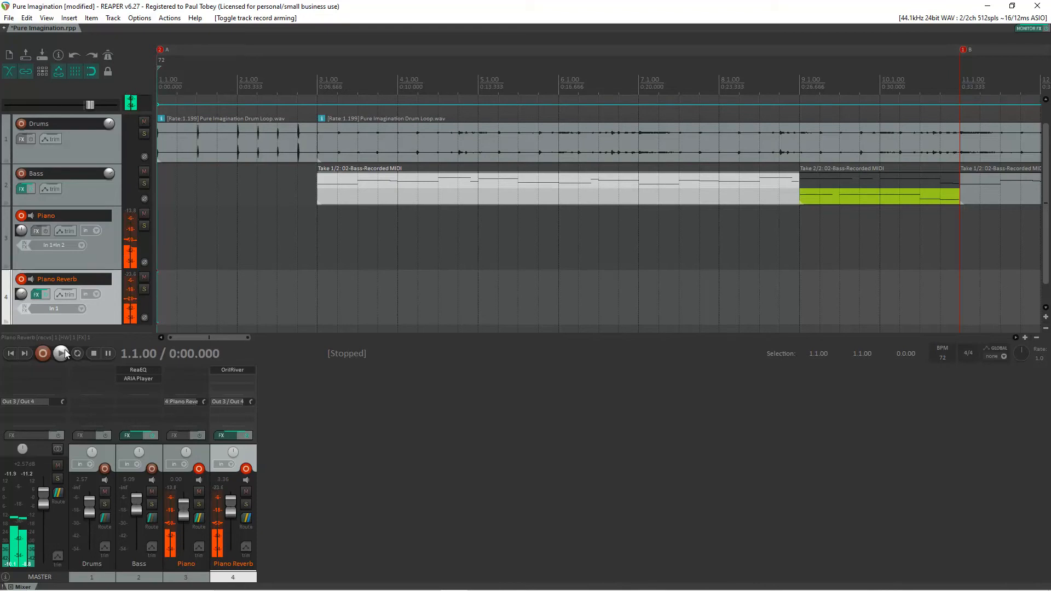
mouse_move(43, 354)
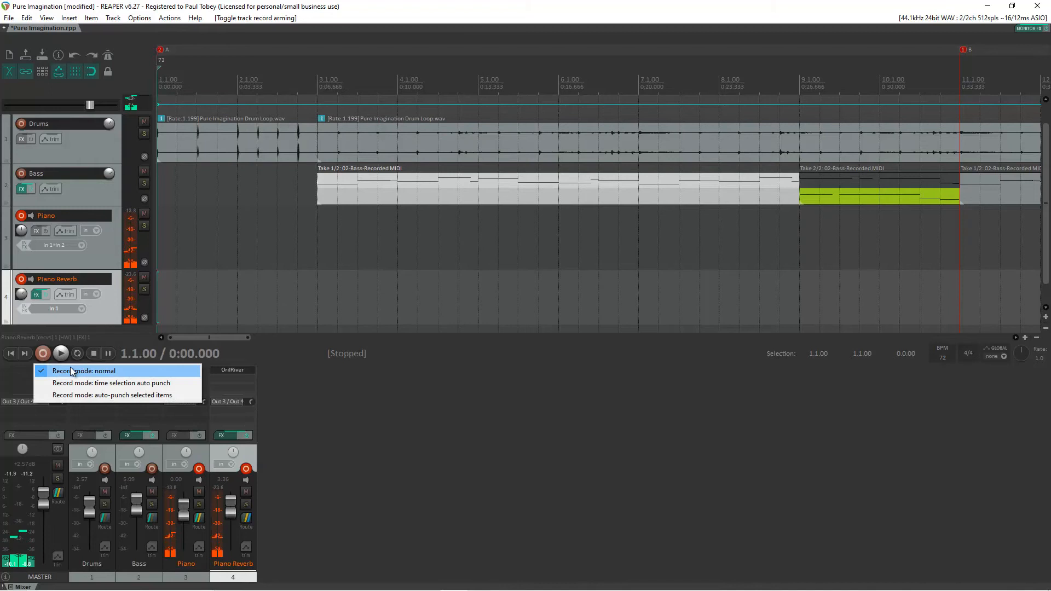
mouse_move(101, 383)
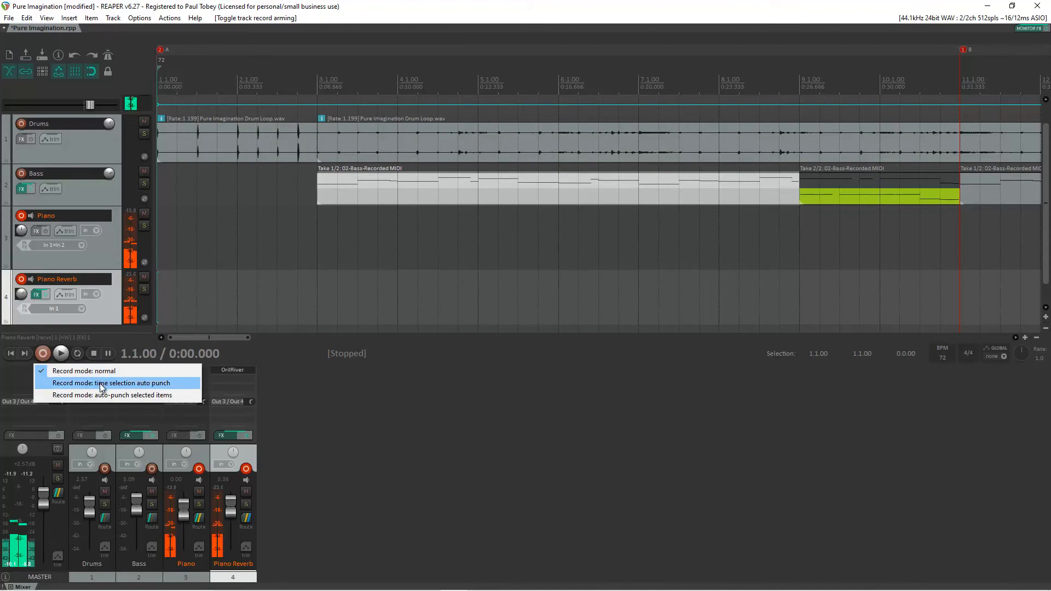
mouse_move(99, 395)
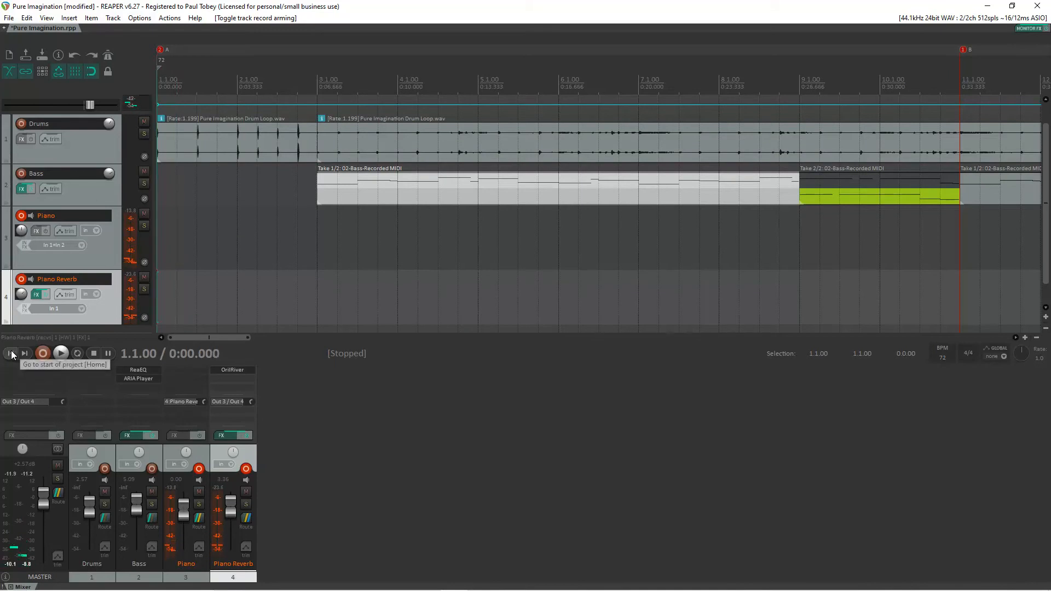
- Return the transport to the start of the project before recording
left_click(60, 354)
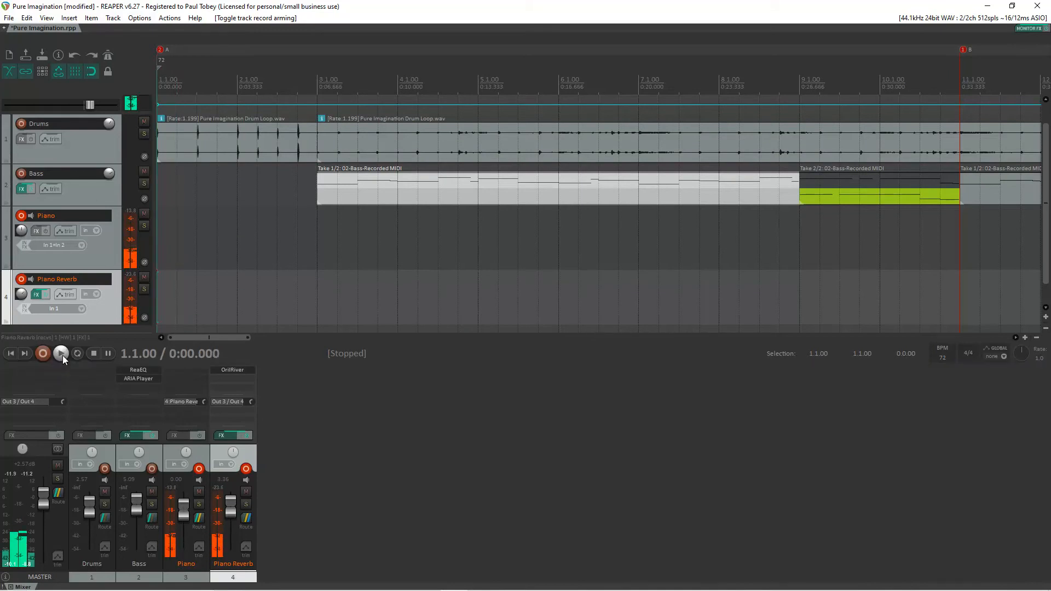
mouse_move(42, 354)
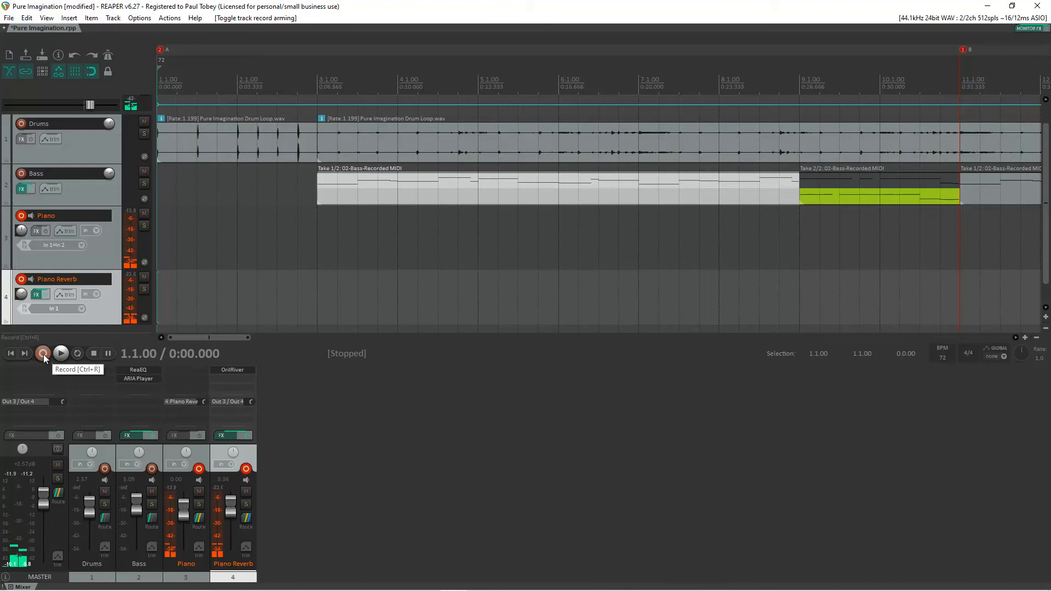
- Record a piano take over the drums and bass onto Piano and Piano Reverb, then stop
left_click(43, 354)
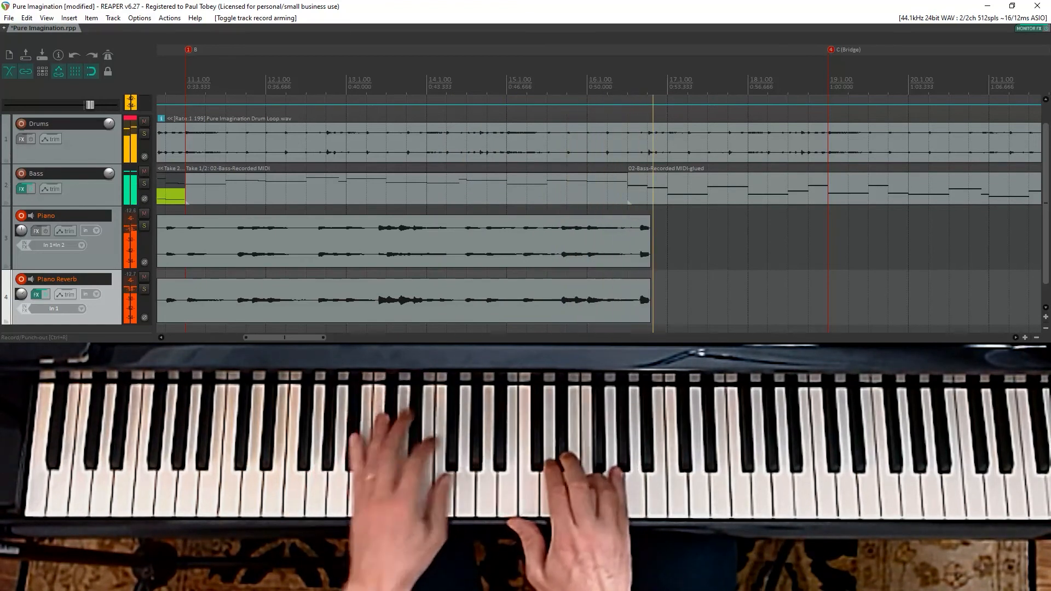
left_click(42, 354)
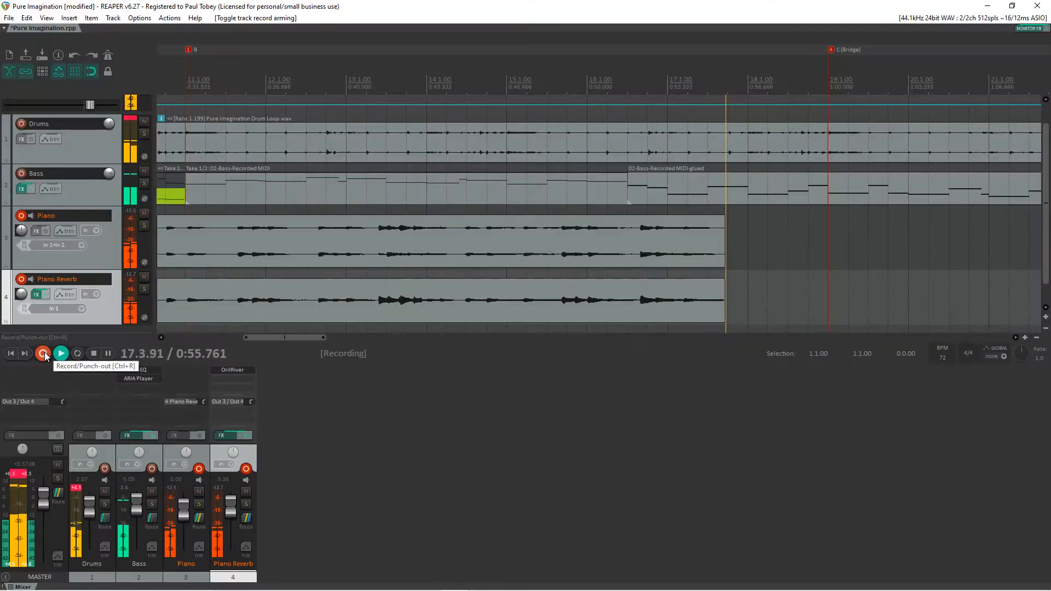
left_click(43, 354)
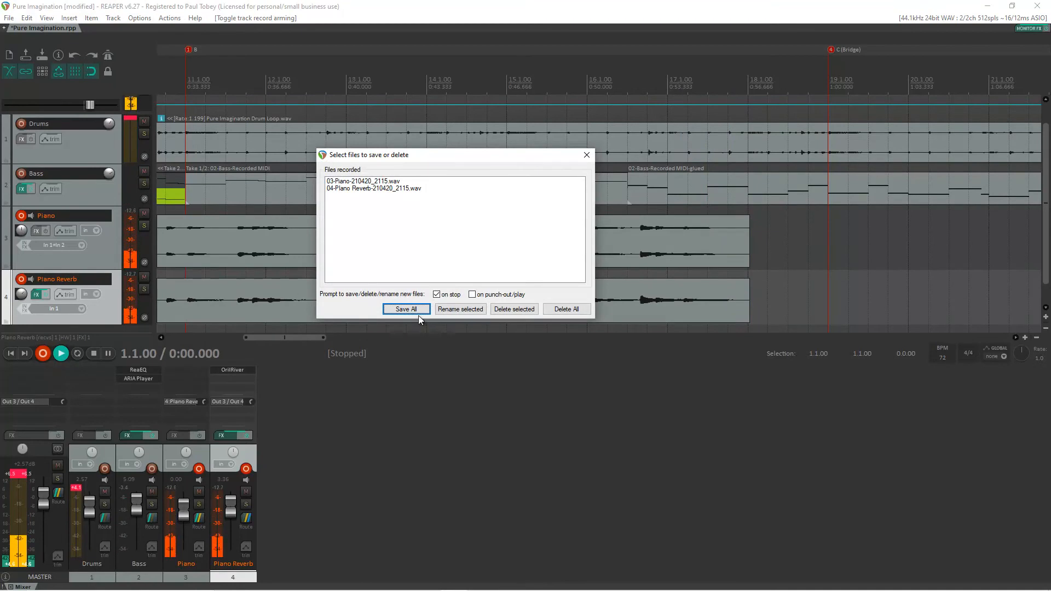
- Save All both newly recorded piano files and return to the project start
left_click(405, 309)
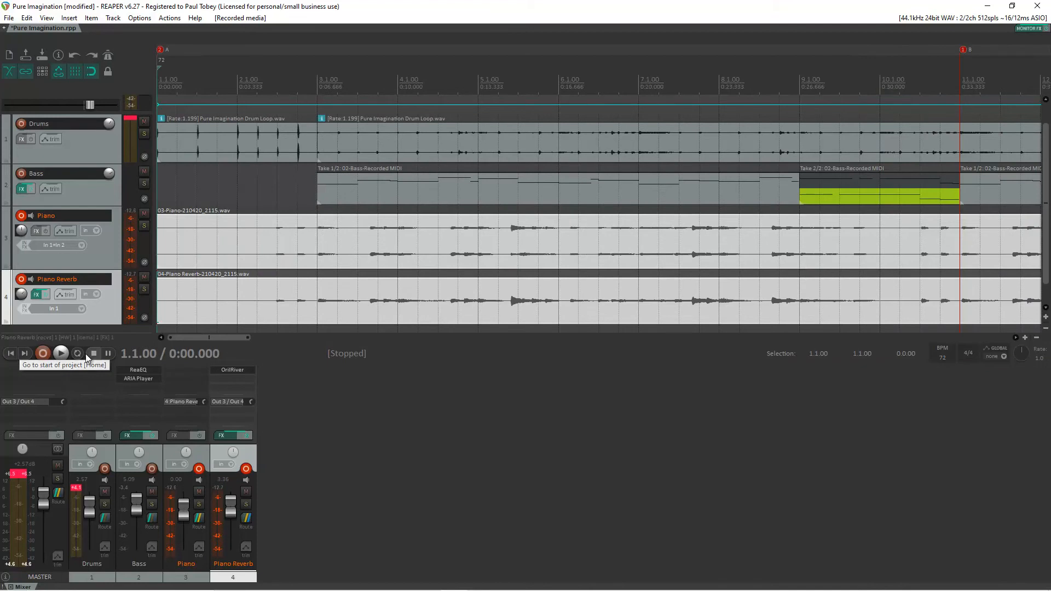
left_click(61, 354)
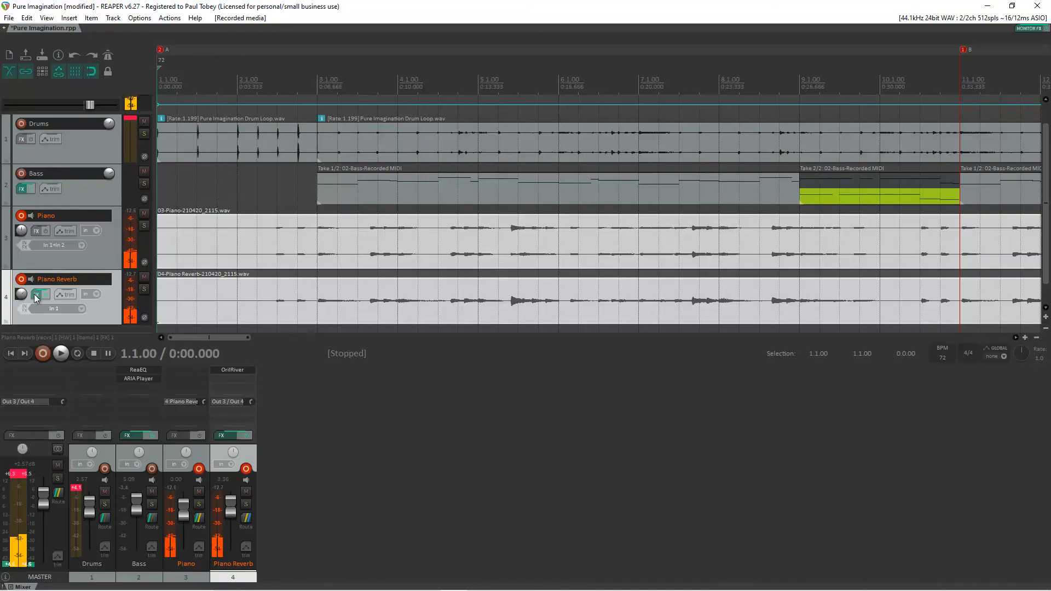
- Audition OrilRiver's DRY level between 0 dB and about -15 dB on Piano Reverb, then close the window
left_click(39, 294)
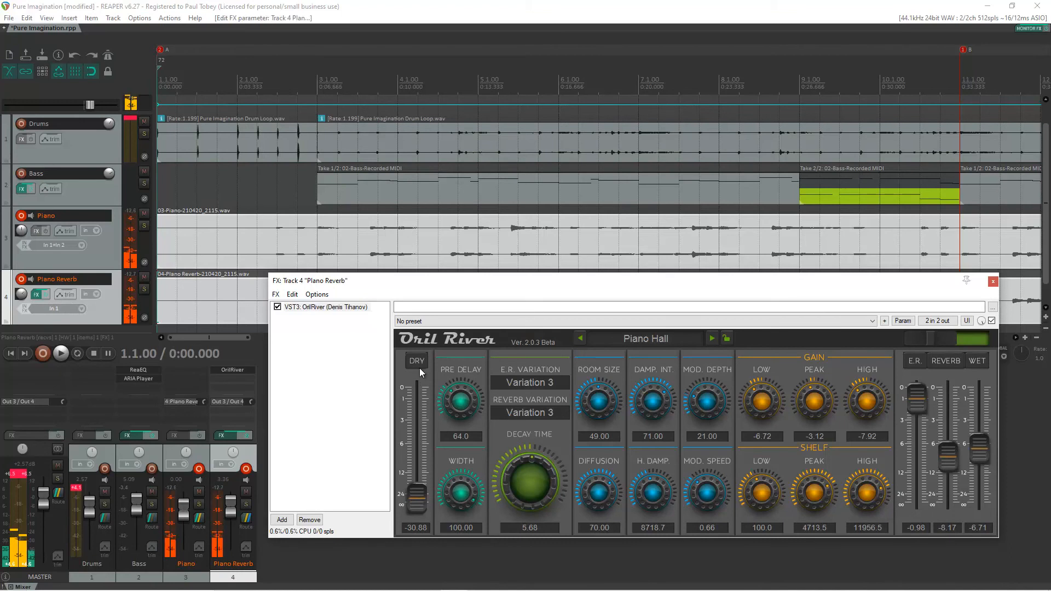
left_click_drag(416, 496, 416, 385)
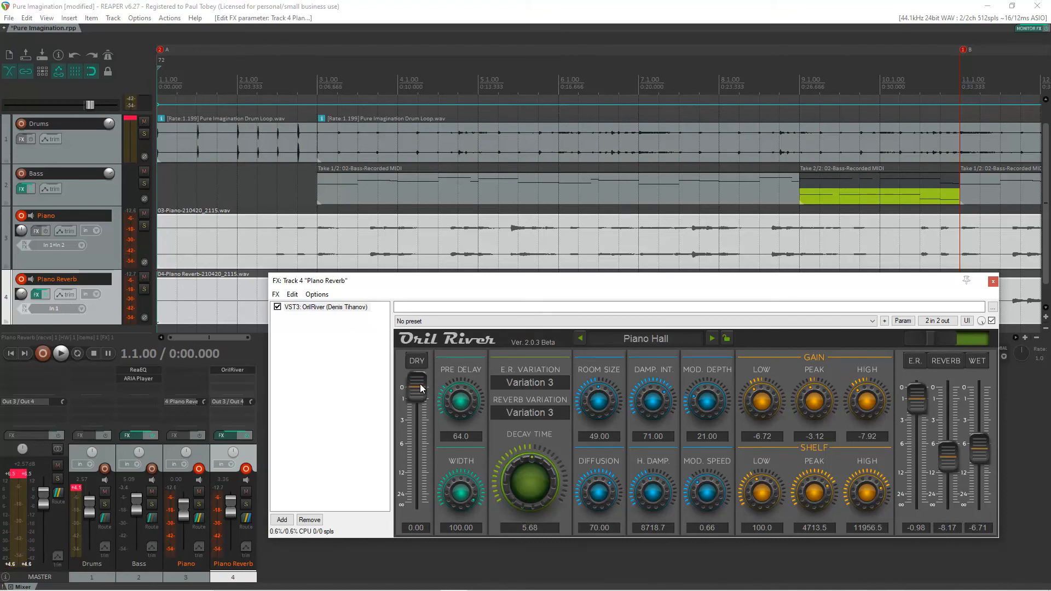
left_click_drag(416, 389, 416, 486)
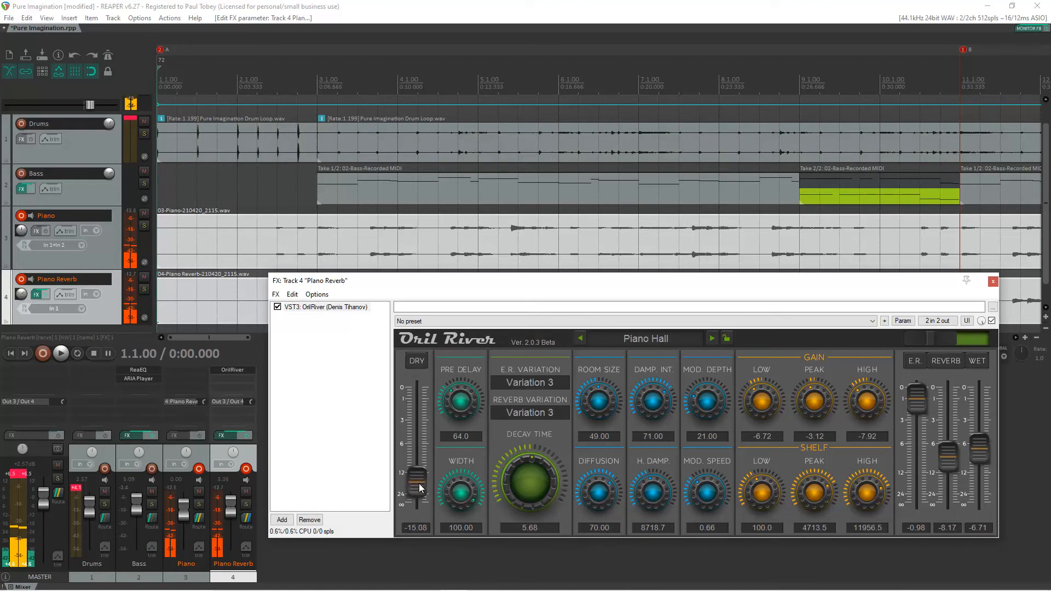
left_click_drag(416, 486, 416, 392)
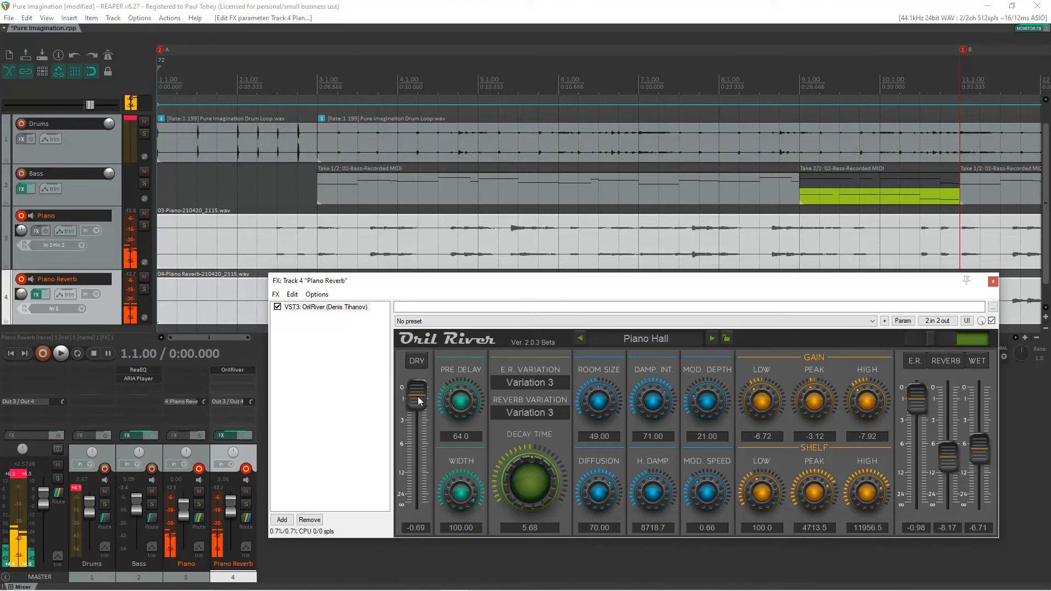
mouse_move(55, 249)
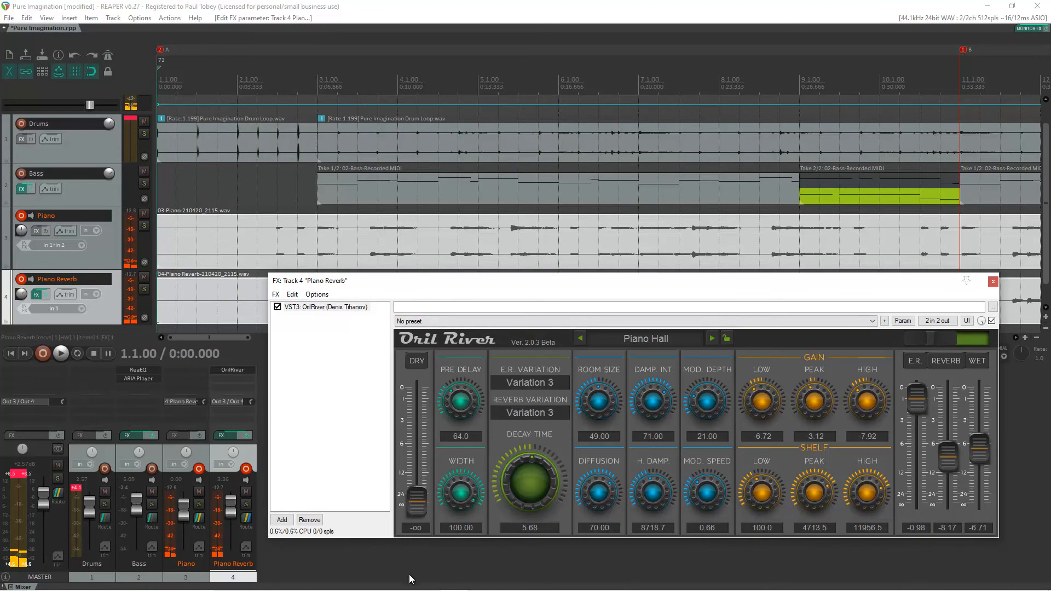
left_click(993, 281)
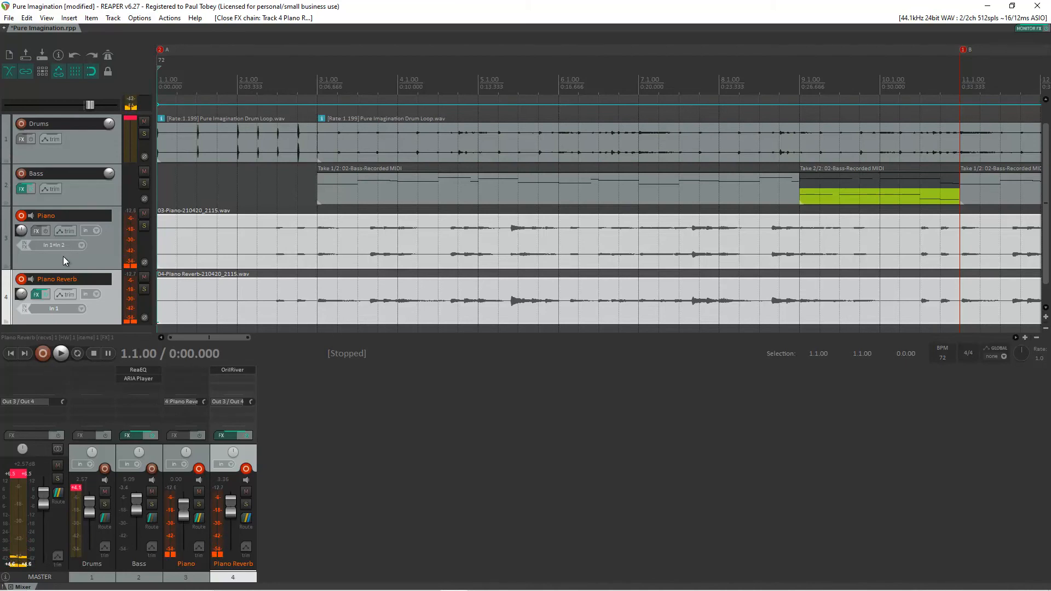
- Play back the song and ride the Piano and Piano Reverb faders, settling near -4.4 dB and -1.4 dB
left_click(60, 354)
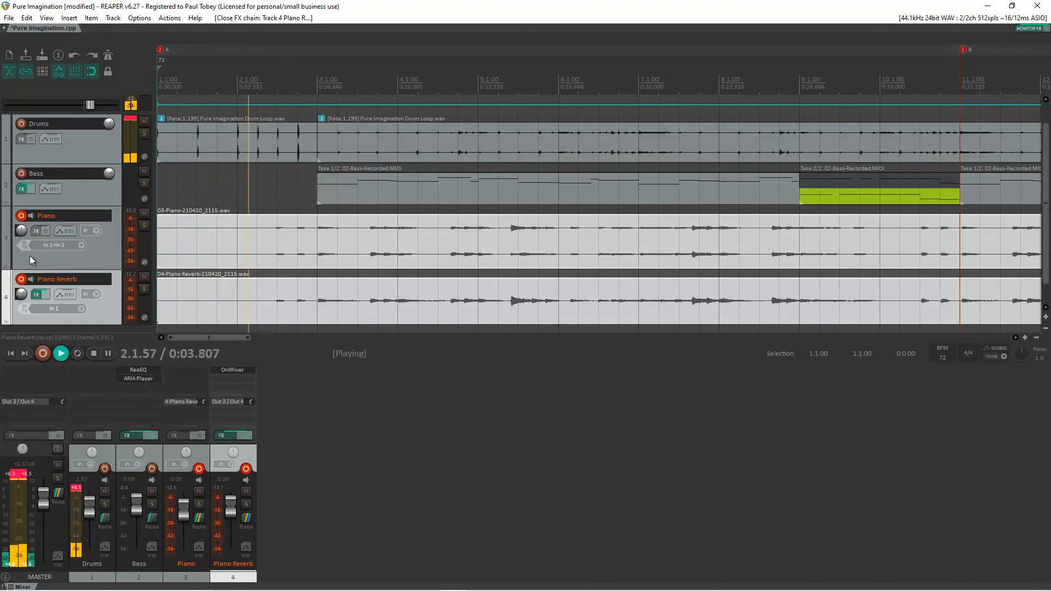
mouse_move(232, 436)
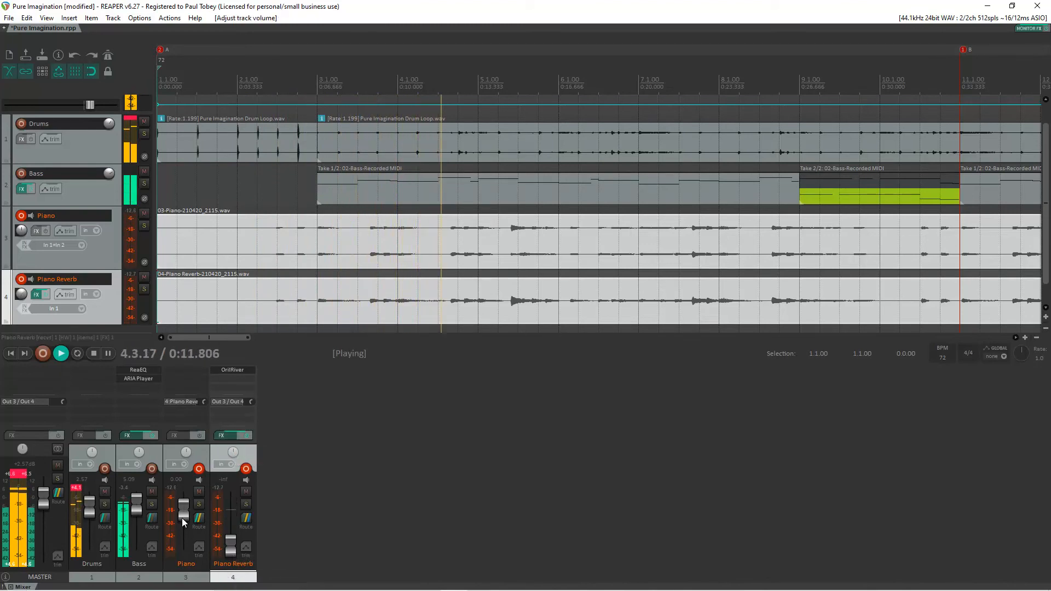
left_click_drag(183, 523, 182, 499)
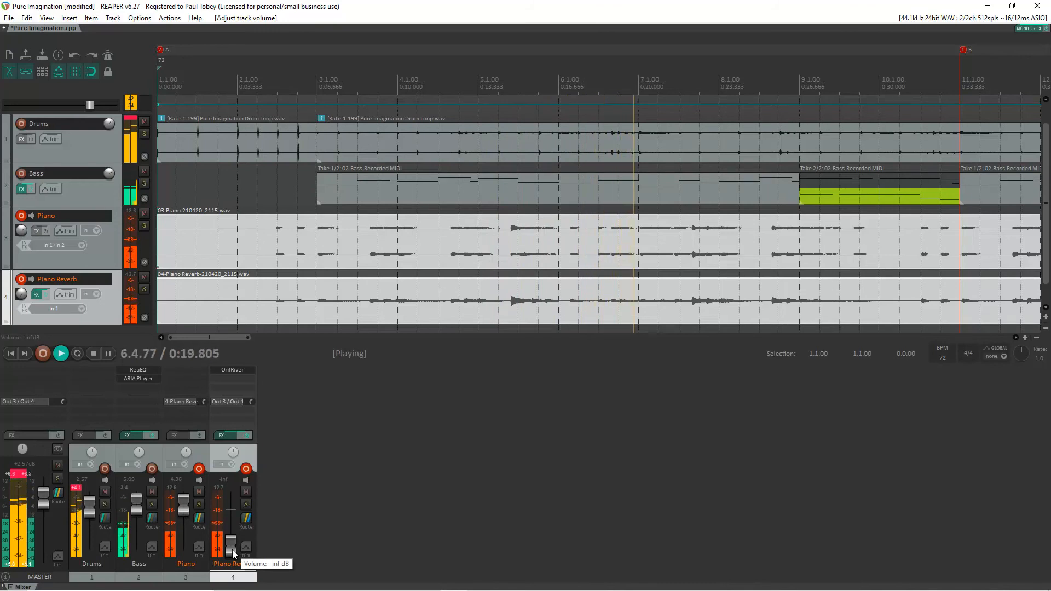
left_click_drag(230, 544, 230, 538)
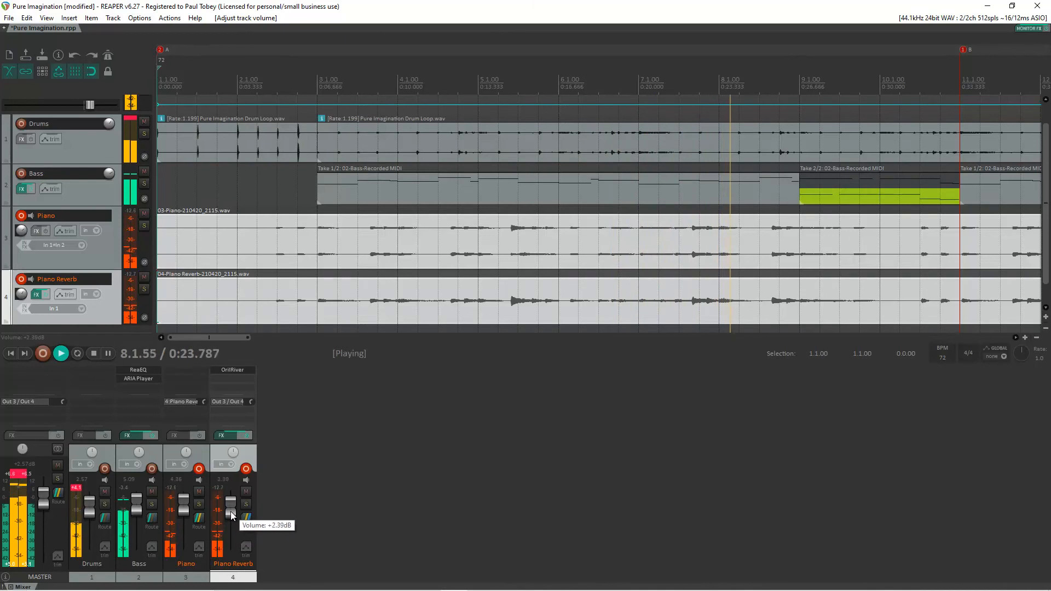
left_click_drag(231, 501, 231, 536)
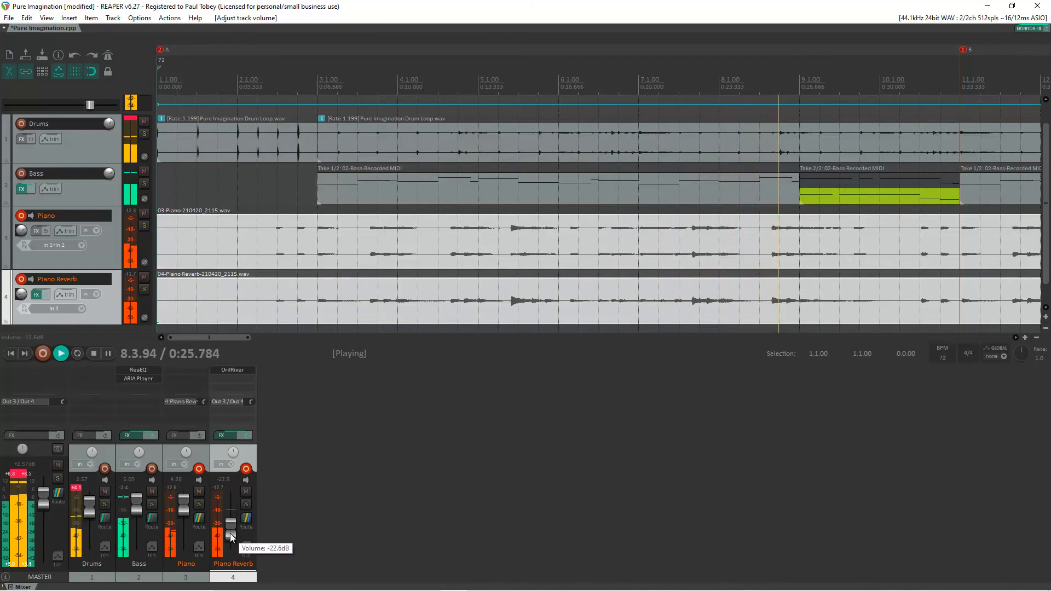
left_click_drag(230, 537, 230, 501)
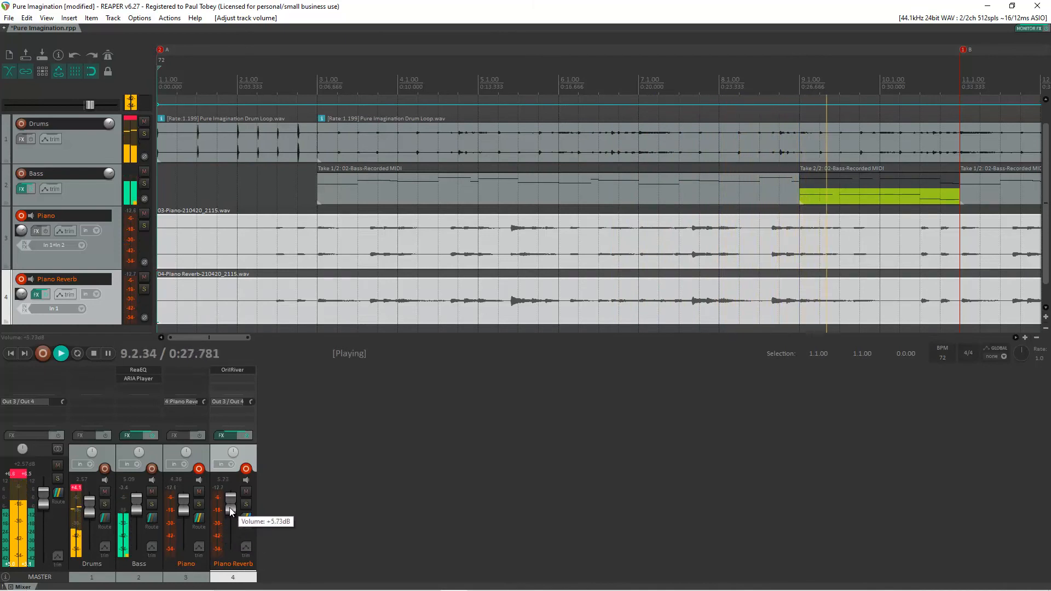
left_click_drag(230, 501, 230, 518)
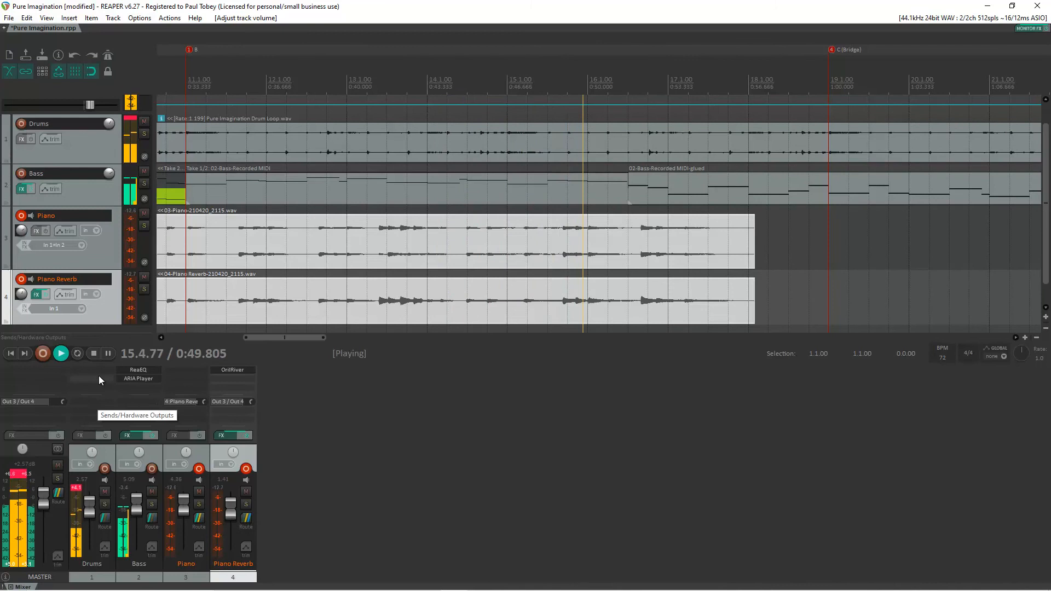
- Stop playback and restart it from about 0:41, near bar 12-13
left_click(92, 354)
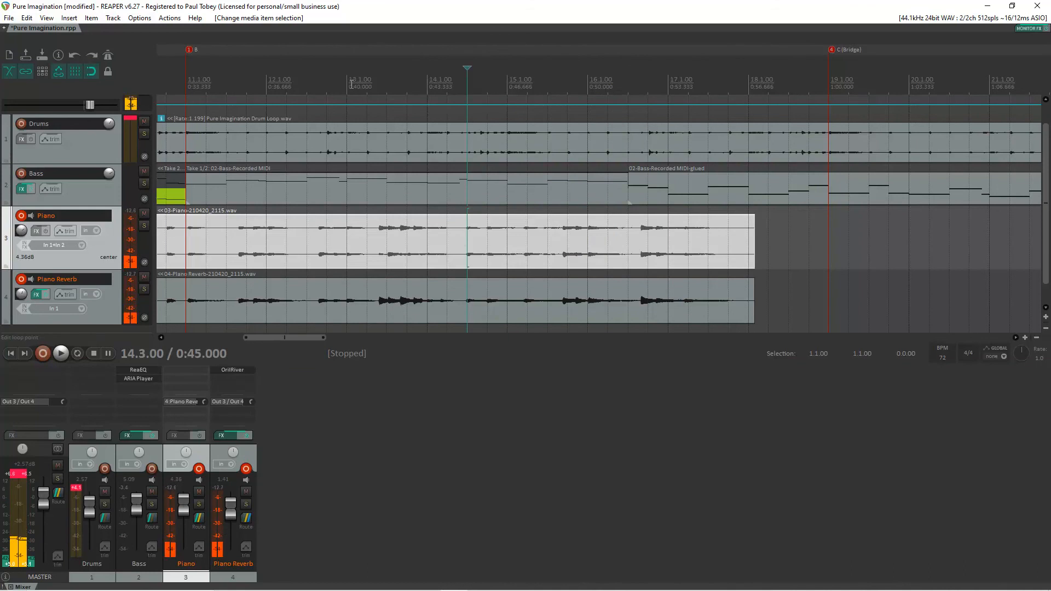
left_click(60, 354)
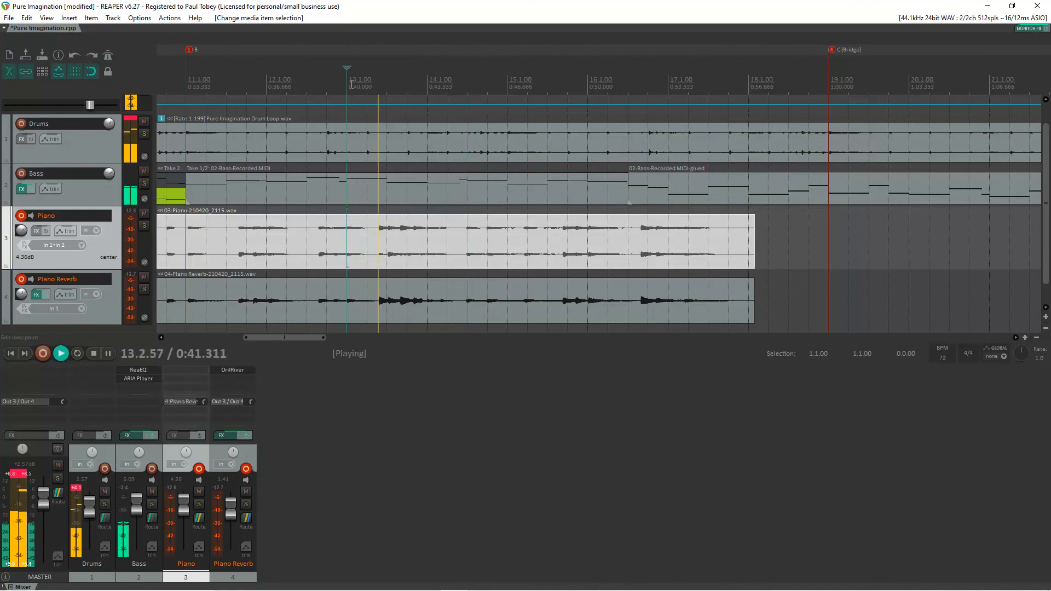